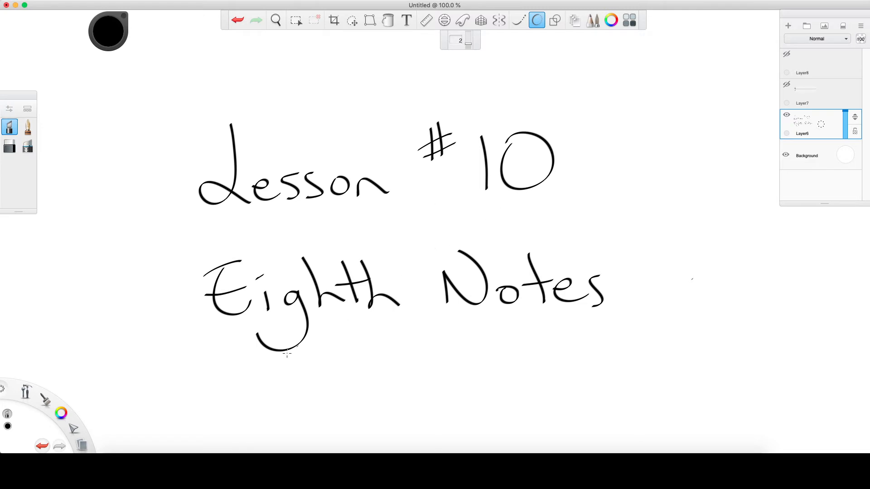
Draw a long swooping pencil underline beneath the 'Lesson #10 Eighth Notes' title.
{"action": "left_click_drag", "start_coordinate": [197, 377], "coordinate": [659, 337]}
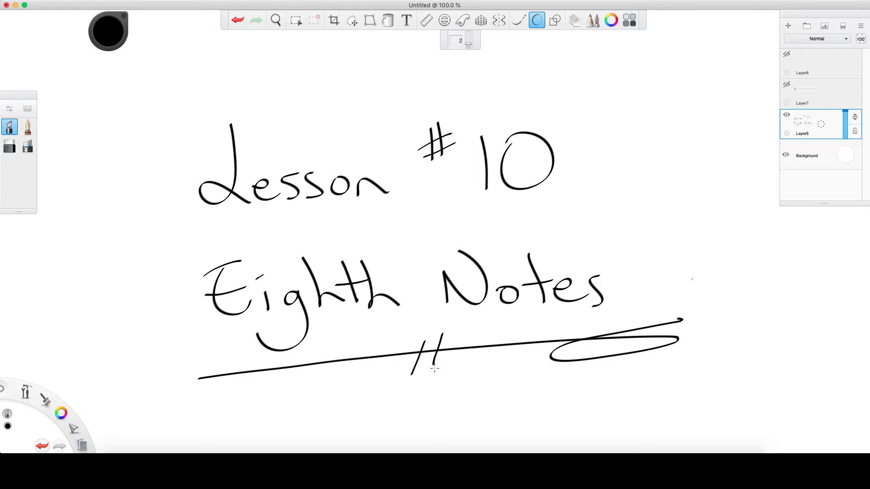
{"action": "mouse_move", "coordinate": [502, 355]}
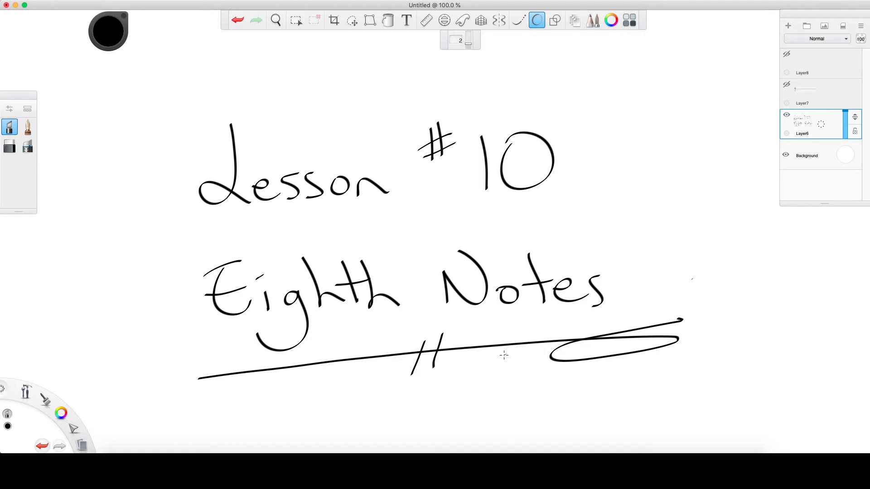
{"action": "mouse_move", "coordinate": [342, 311]}
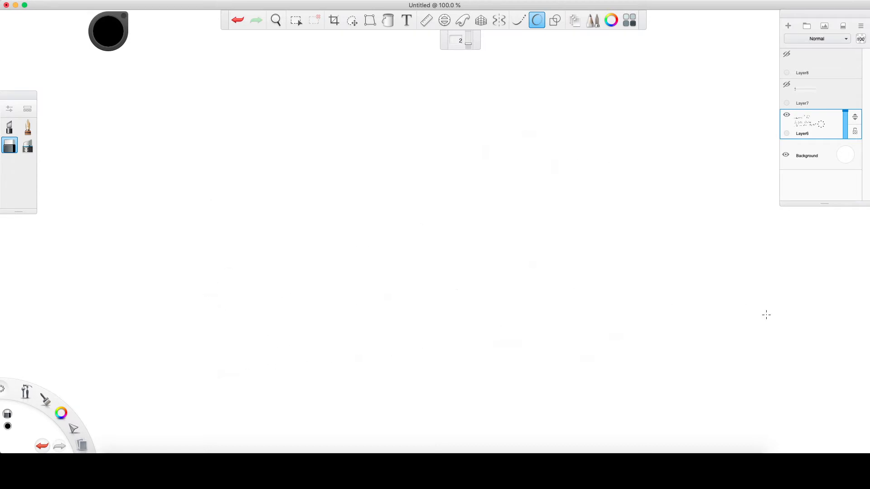
Hand-draw the chart: whole = 4, dotted half = 3, half = 2, quarter = 1.
{"action": "left_click", "coordinate": [9, 127]}
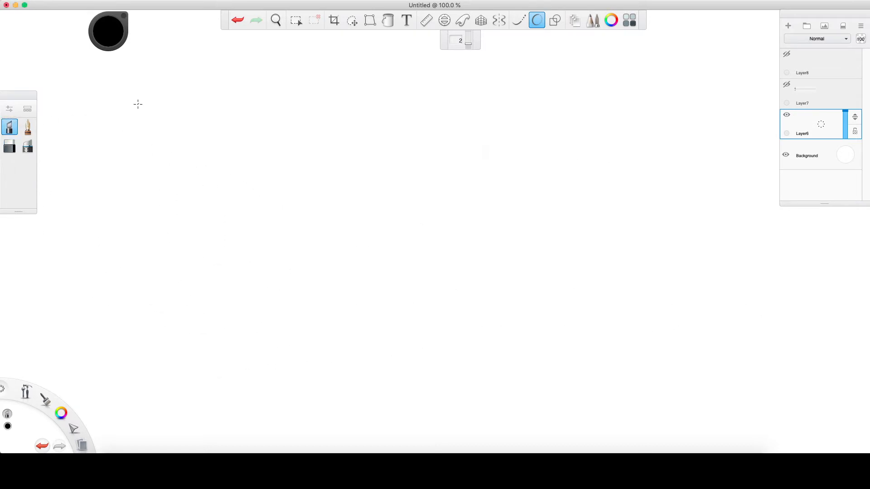
{"action": "mouse_move", "coordinate": [267, 167]}
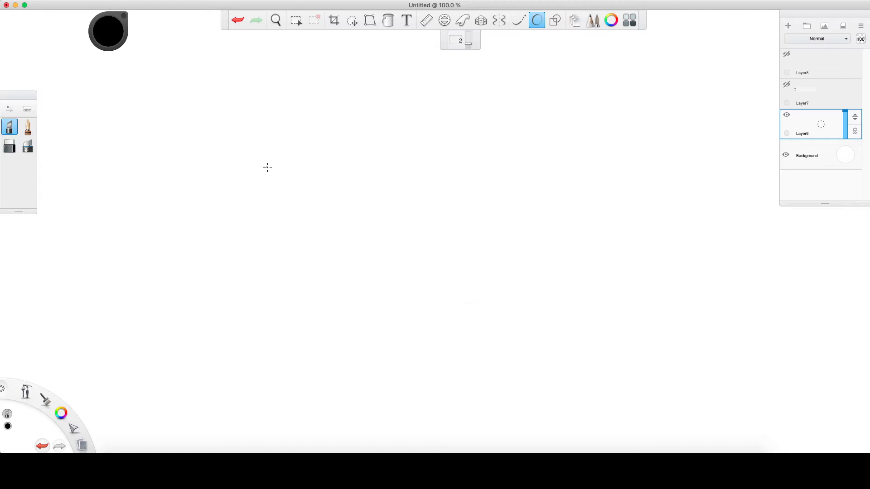
{"action": "mouse_move", "coordinate": [285, 191]}
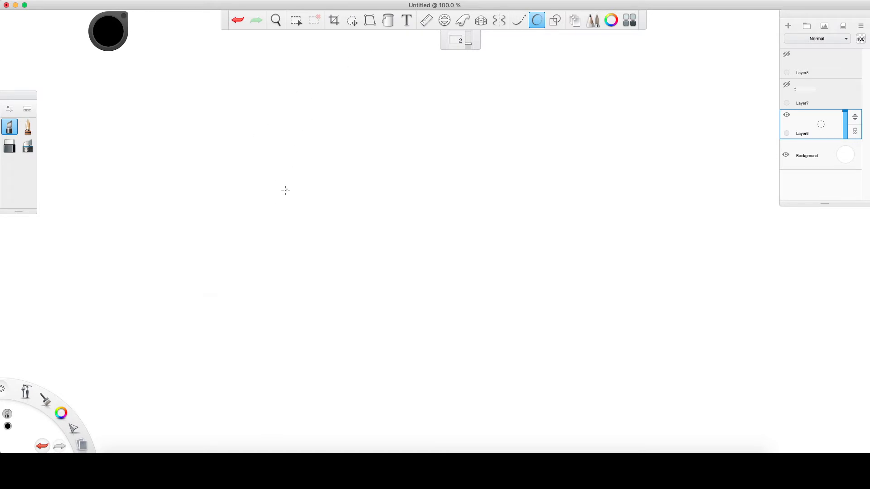
{"action": "mouse_move", "coordinate": [282, 188]}
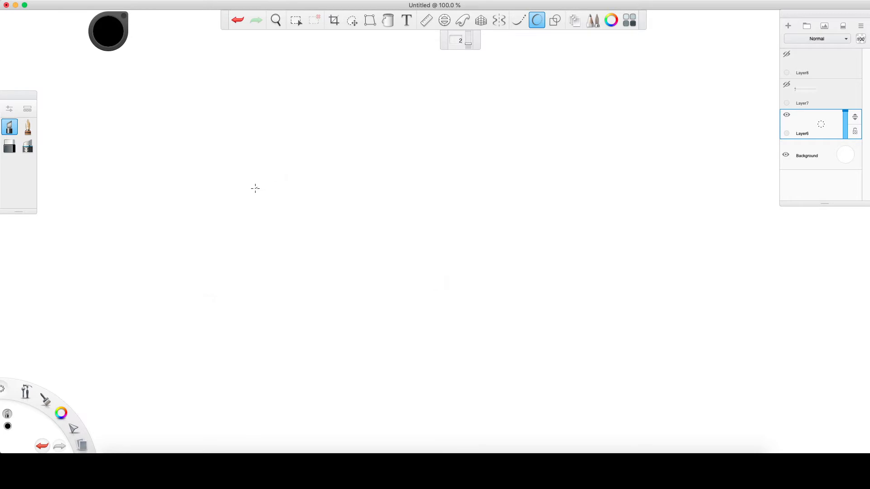
{"action": "mouse_move", "coordinate": [250, 165]}
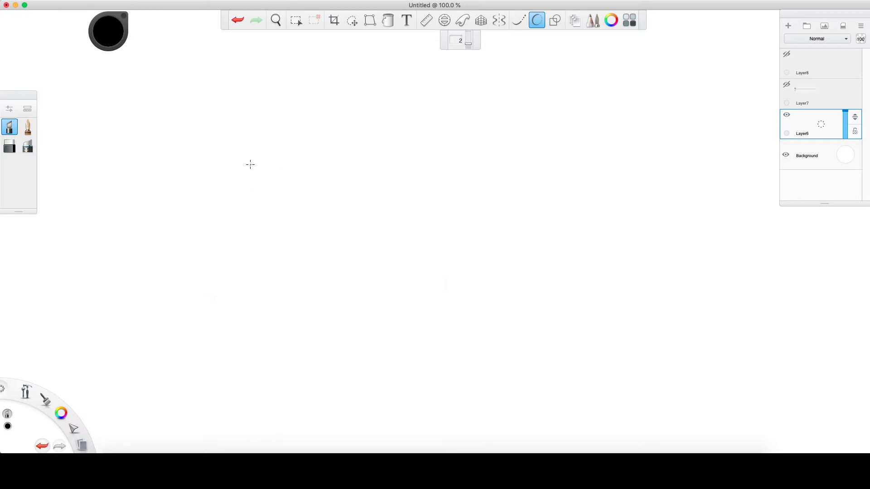
{"action": "mouse_move", "coordinate": [373, 88]}
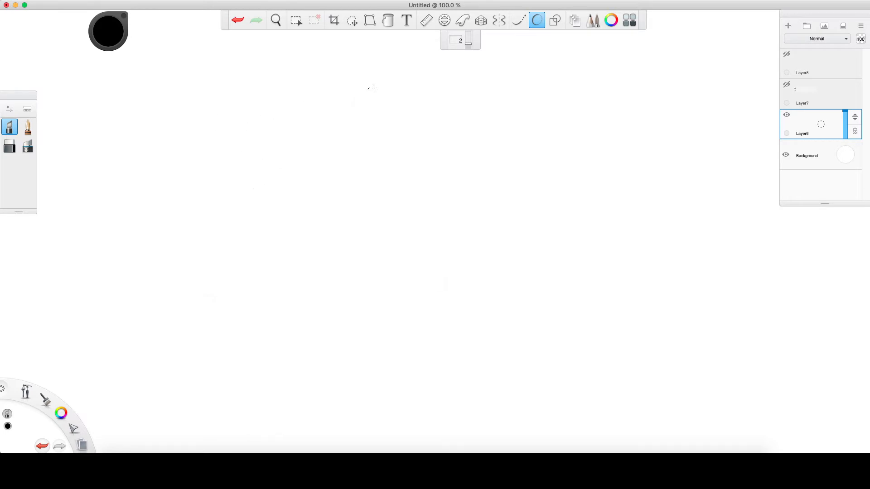
{"action": "mouse_move", "coordinate": [433, 65]}
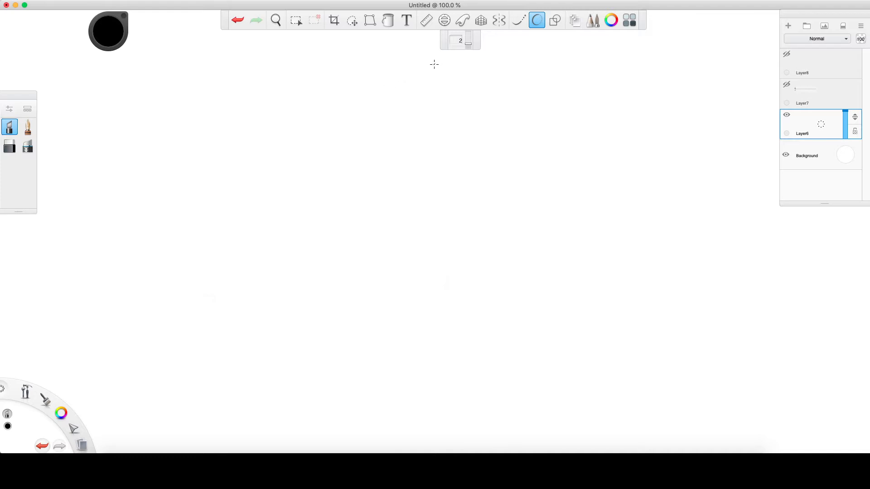
{"action": "mouse_move", "coordinate": [394, 68]}
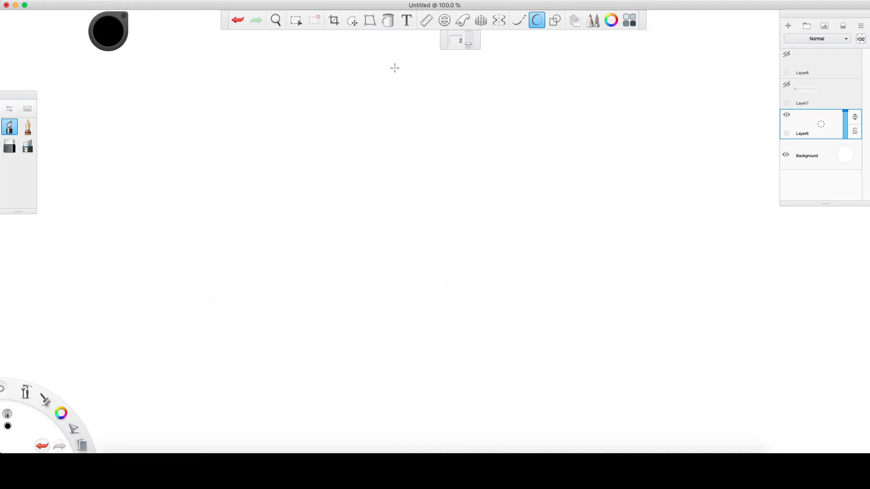
{"action": "mouse_move", "coordinate": [396, 72]}
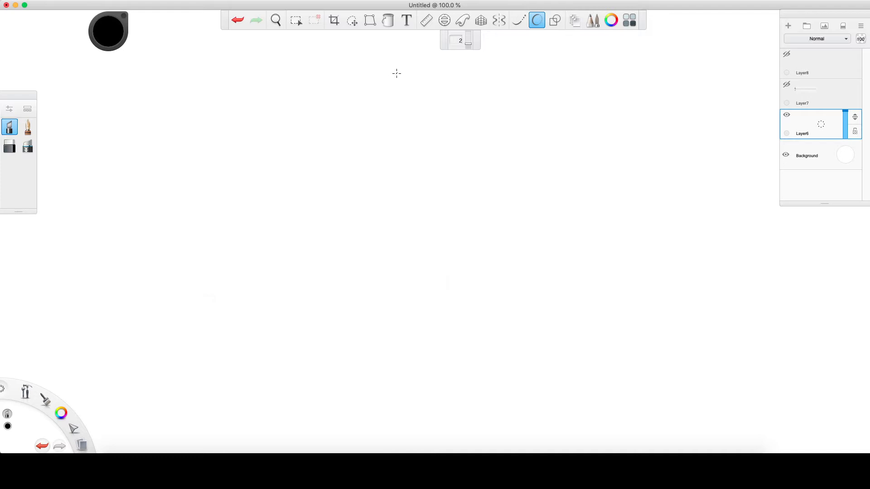
{"action": "mouse_move", "coordinate": [410, 72]}
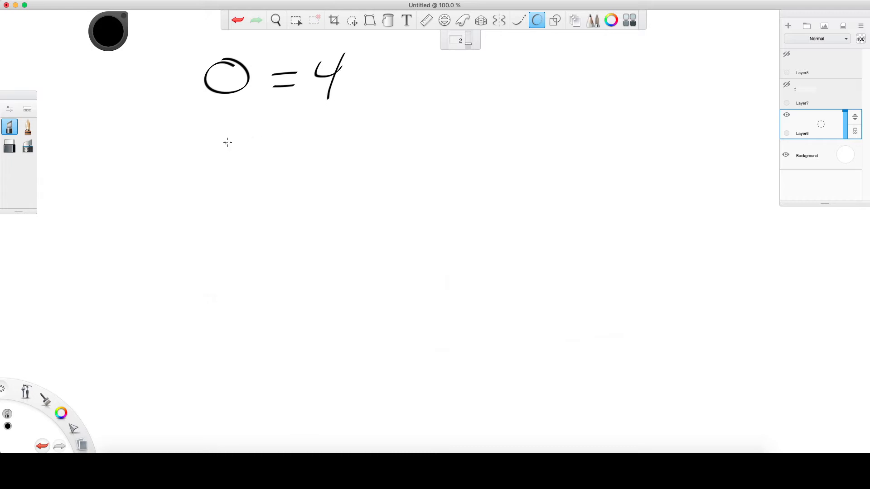
{"action": "left_click_drag", "start_coordinate": [236, 119], "coordinate": [222, 163]}
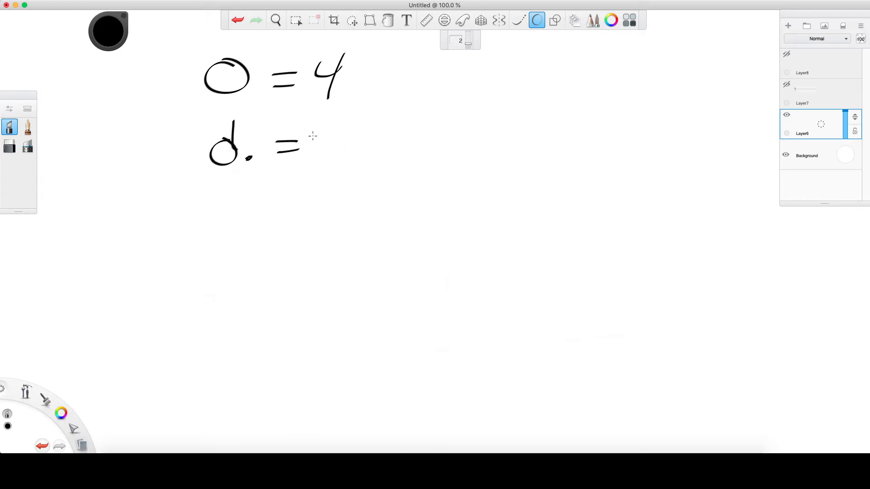
{"action": "left_click_drag", "start_coordinate": [313, 133], "coordinate": [338, 158]}
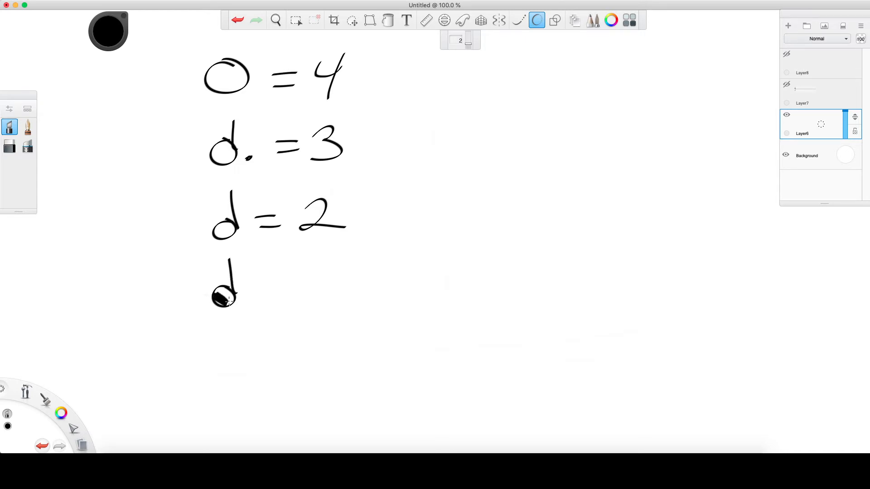
{"action": "left_click_drag", "start_coordinate": [261, 291], "coordinate": [302, 303]}
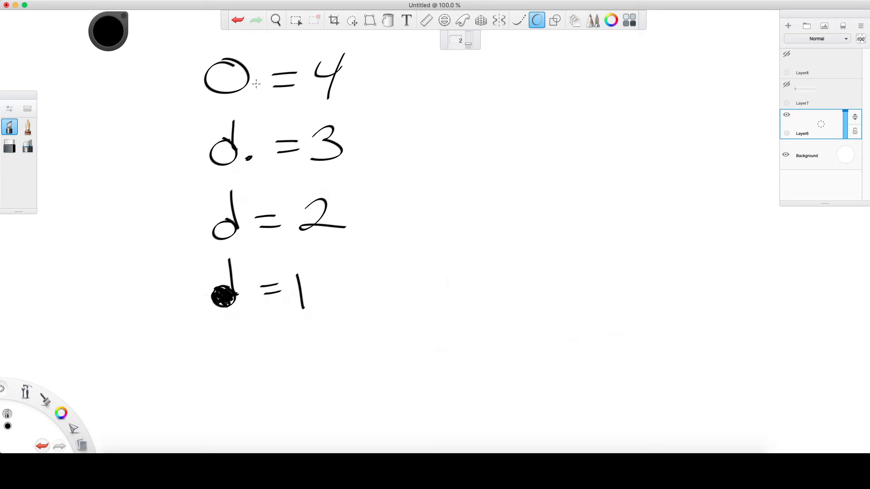
{"action": "mouse_move", "coordinate": [248, 89]}
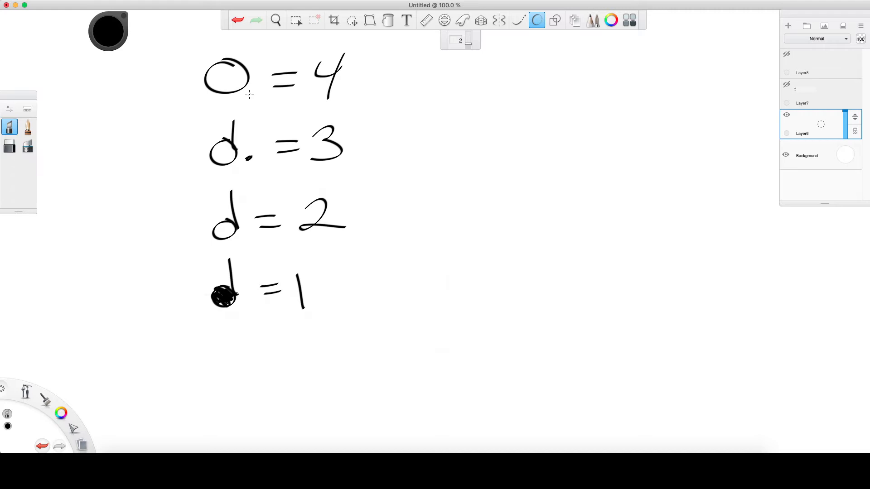
{"action": "mouse_move", "coordinate": [425, 87]}
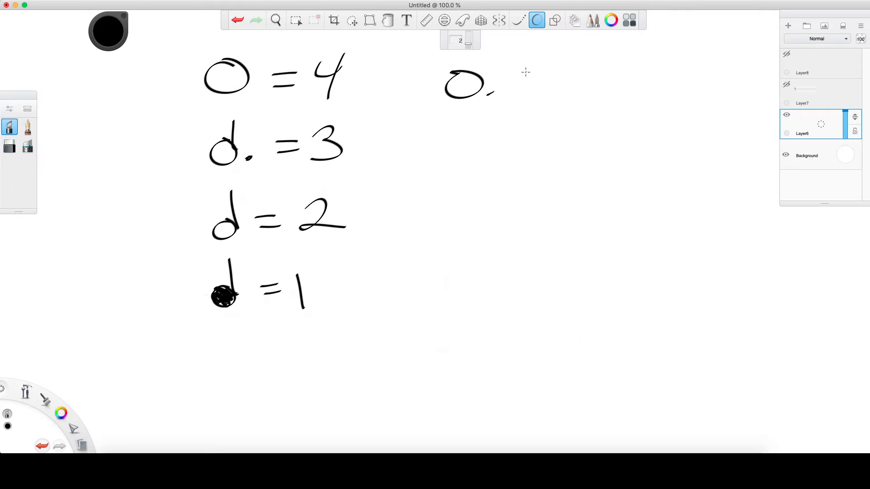
{"action": "left_click_drag", "start_coordinate": [497, 86], "coordinate": [546, 86]}
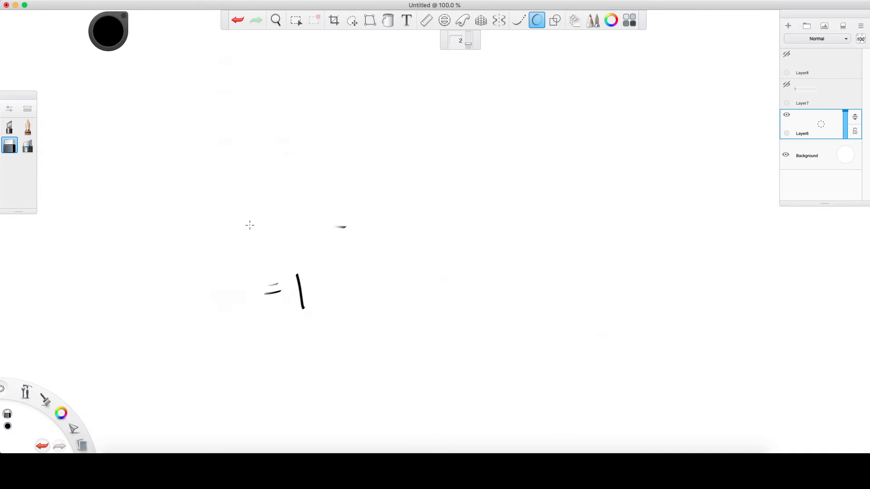
Paint a large filled notehead near the centre and add a rising stem.
{"action": "left_click", "coordinate": [9, 127]}
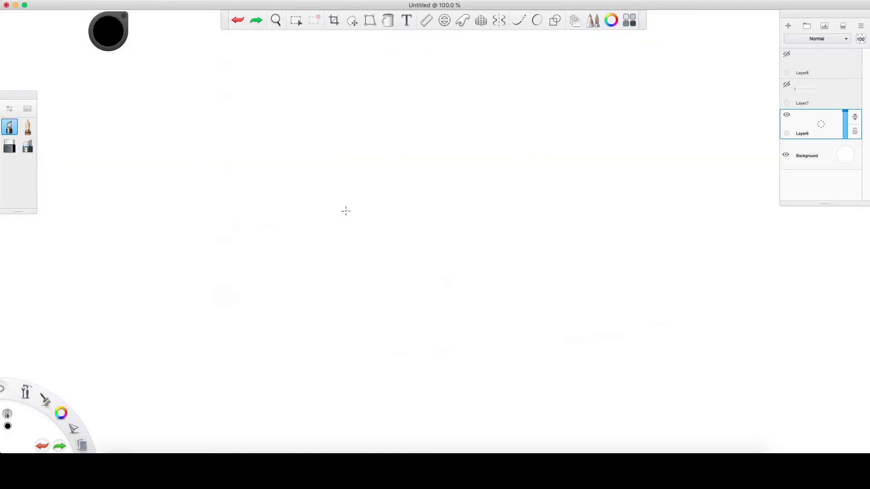
{"action": "left_click_drag", "start_coordinate": [334, 210], "coordinate": [370, 207]}
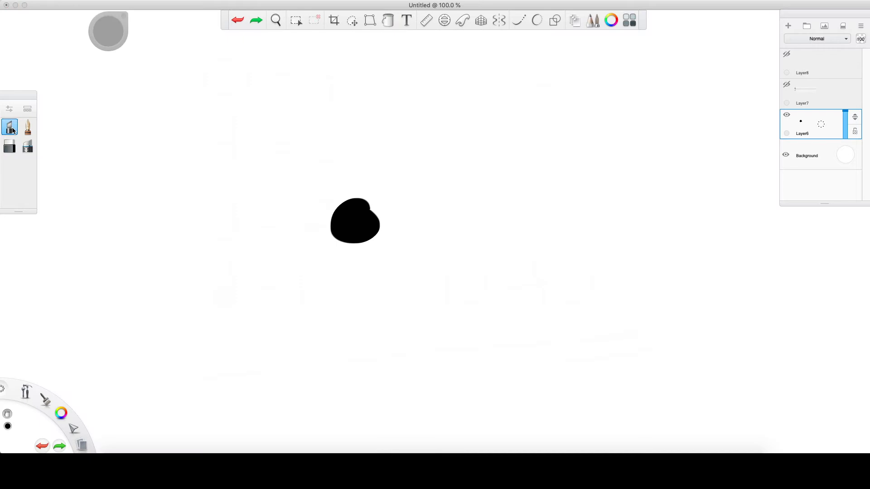
{"action": "left_click_drag", "start_coordinate": [371, 114], "coordinate": [371, 209]}
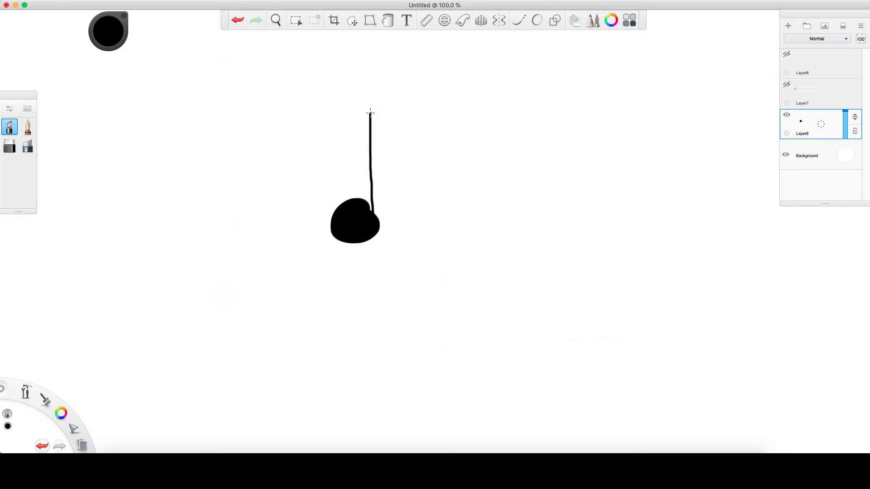
{"action": "left_click_drag", "start_coordinate": [368, 113], "coordinate": [409, 155]}
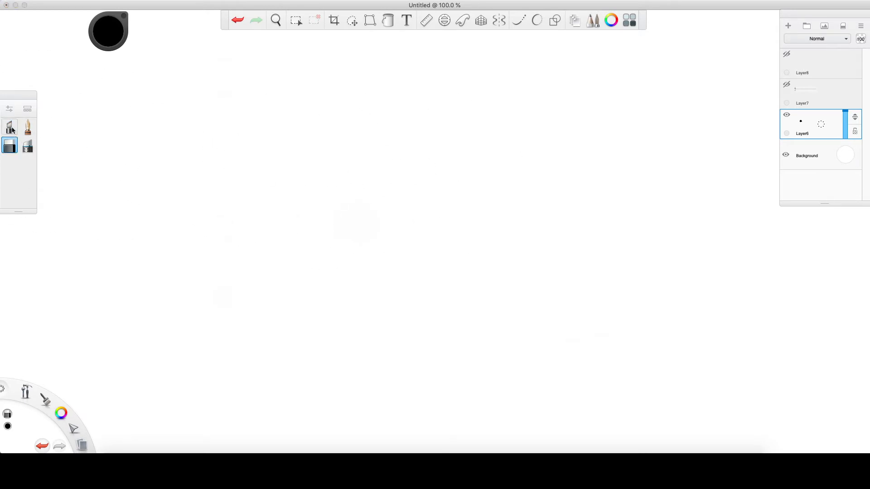
Add the eighth note and the double-flagged note '= .25', then wipe the chart.
{"action": "left_click", "coordinate": [9, 126]}
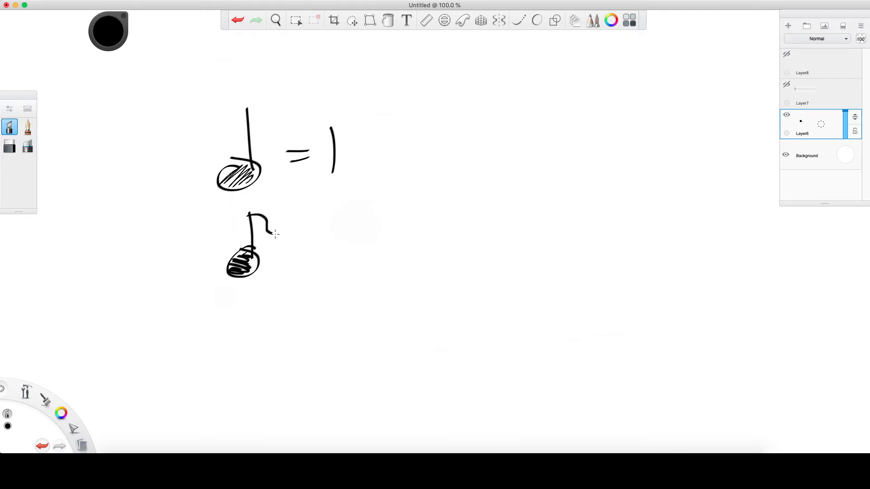
{"action": "left_click_drag", "start_coordinate": [289, 241], "coordinate": [314, 246]}
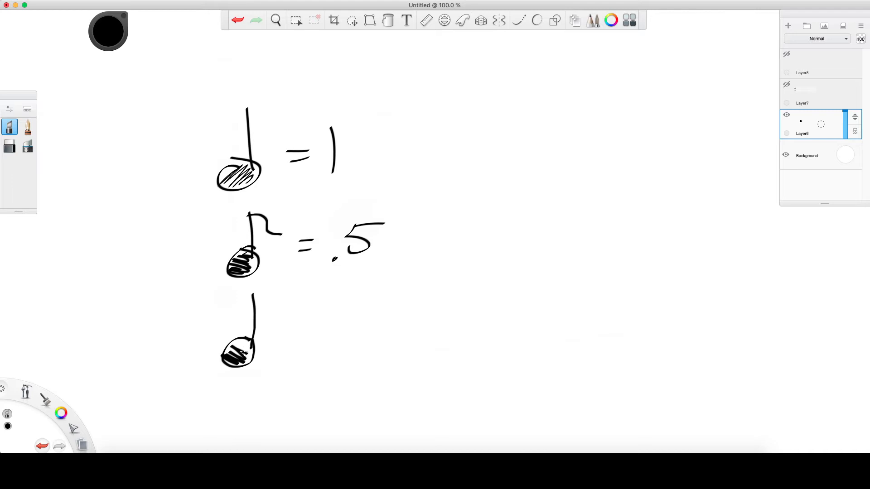
{"action": "left_click_drag", "start_coordinate": [253, 291], "coordinate": [286, 324]}
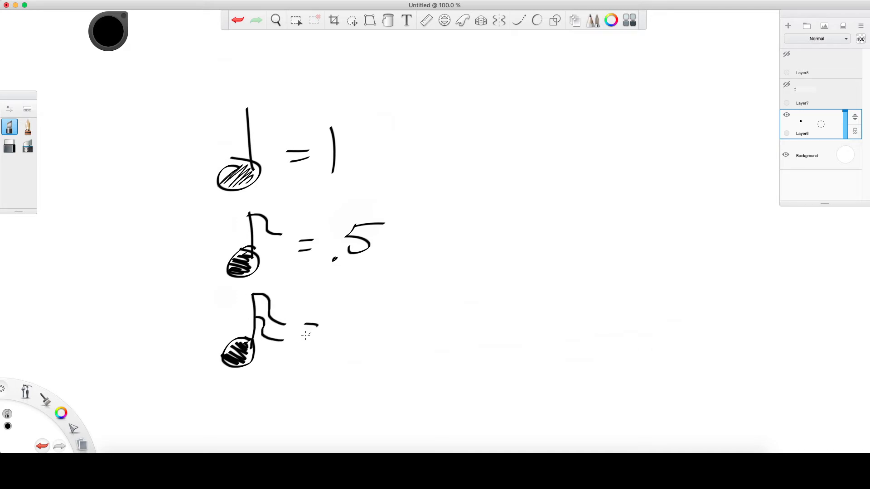
{"action": "left_click_drag", "start_coordinate": [300, 333], "coordinate": [360, 333]}
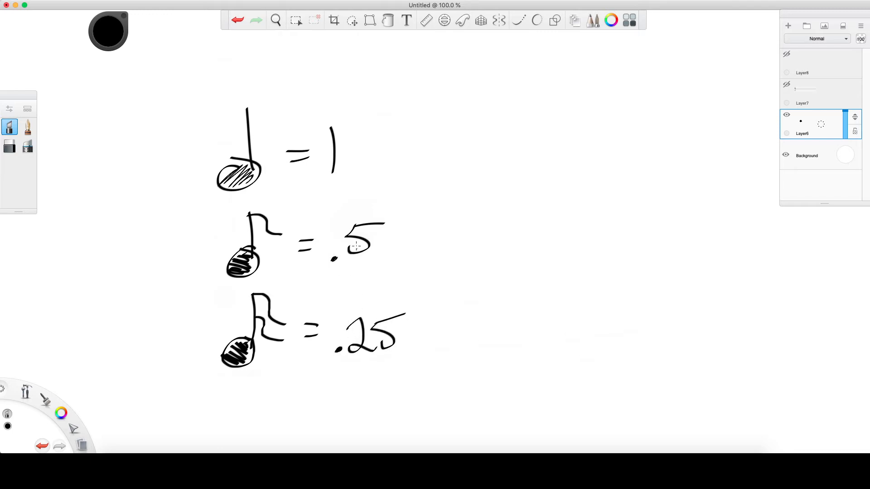
{"action": "mouse_move", "coordinate": [241, 418]}
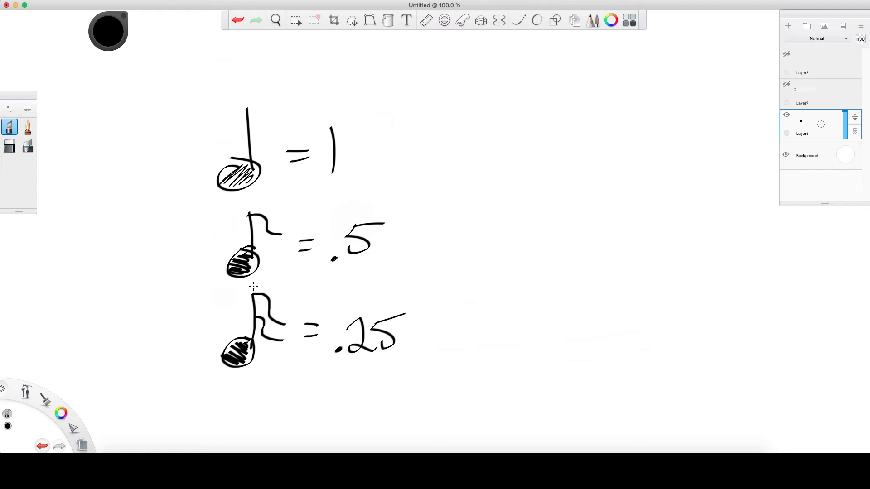
{"action": "mouse_move", "coordinate": [377, 185]}
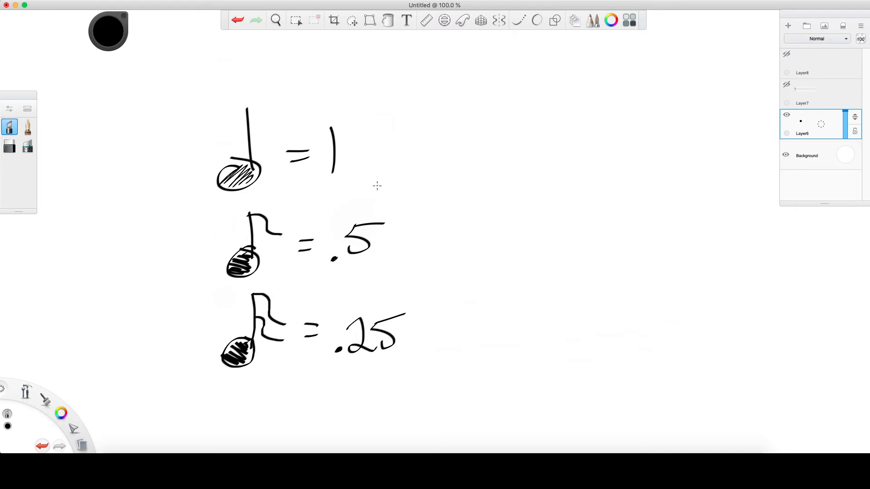
{"action": "mouse_move", "coordinate": [274, 364]}
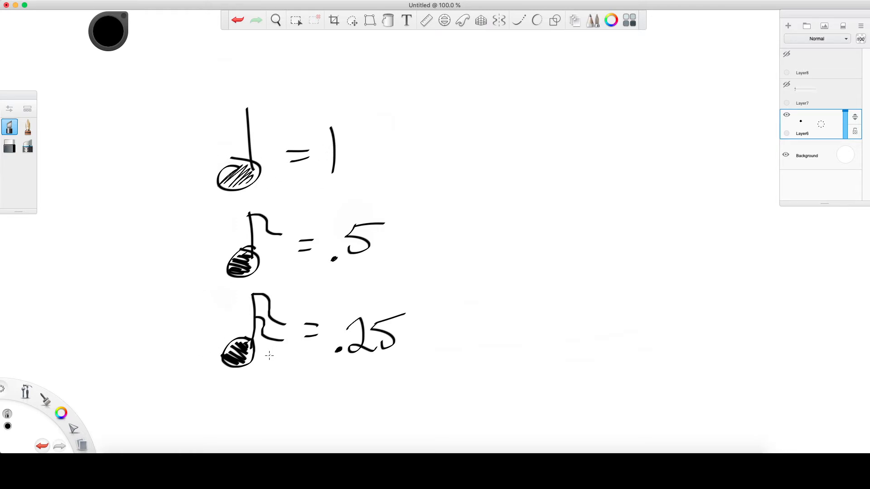
{"action": "left_click", "coordinate": [9, 145]}
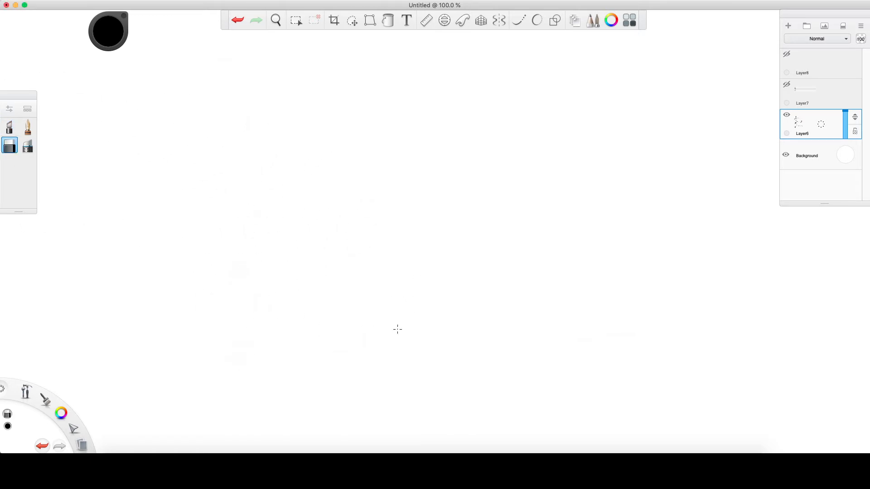
Draw whole note = 4, branching into two half notes = 4 and four quarters = 4.
{"action": "left_click", "coordinate": [9, 127]}
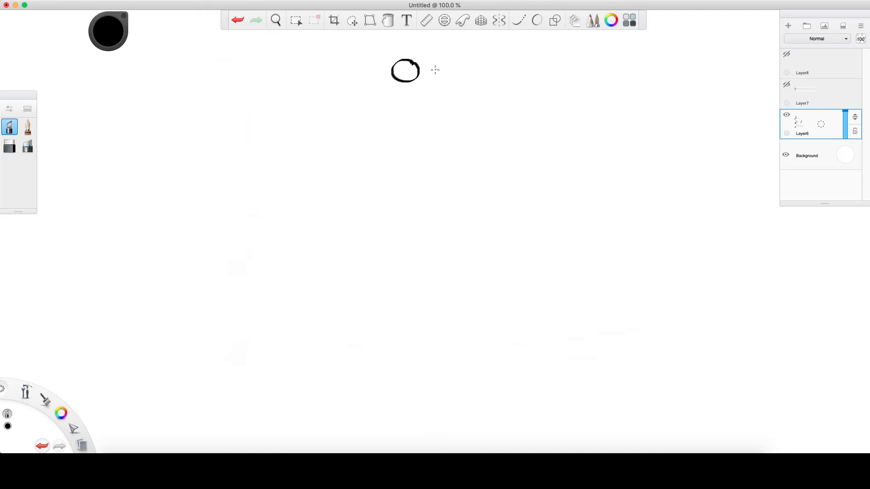
{"action": "left_click_drag", "start_coordinate": [432, 72], "coordinate": [466, 72]}
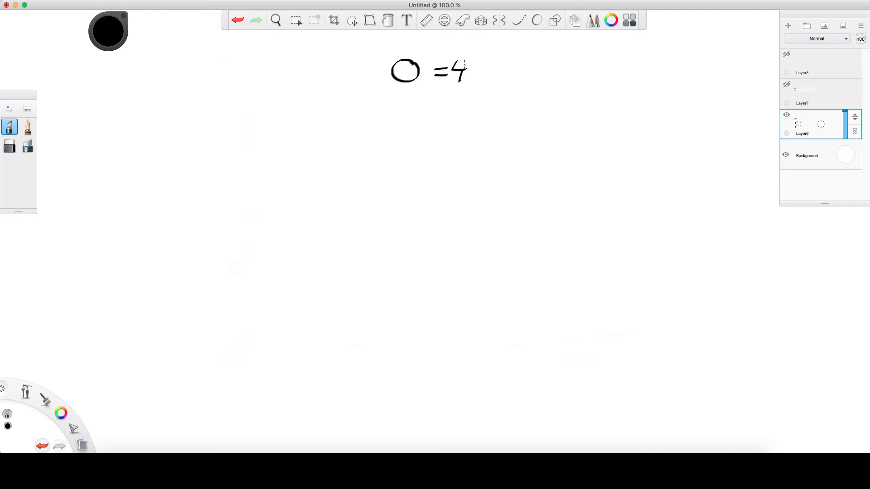
{"action": "mouse_move", "coordinate": [333, 196]}
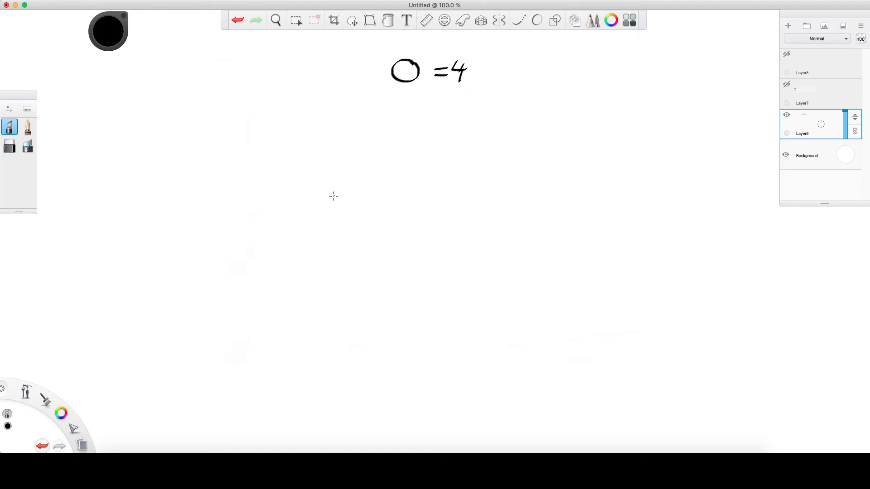
{"action": "mouse_move", "coordinate": [388, 120]}
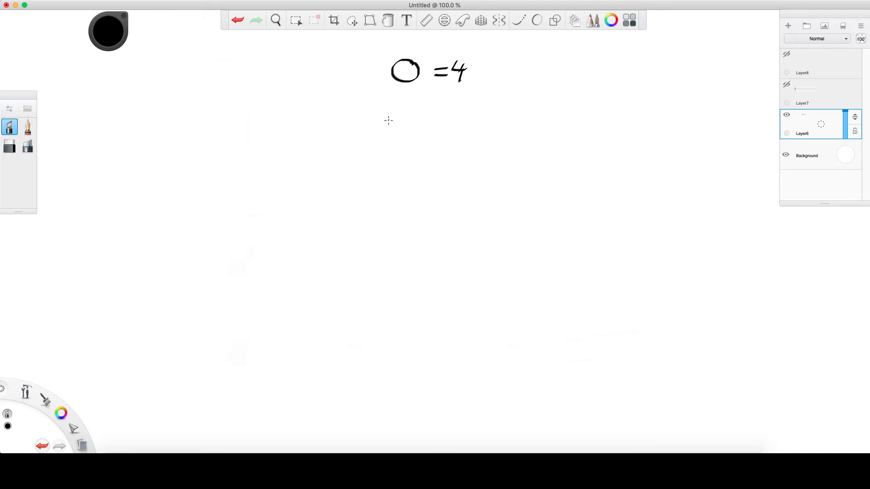
{"action": "left_click_drag", "start_coordinate": [373, 106], "coordinate": [397, 89]}
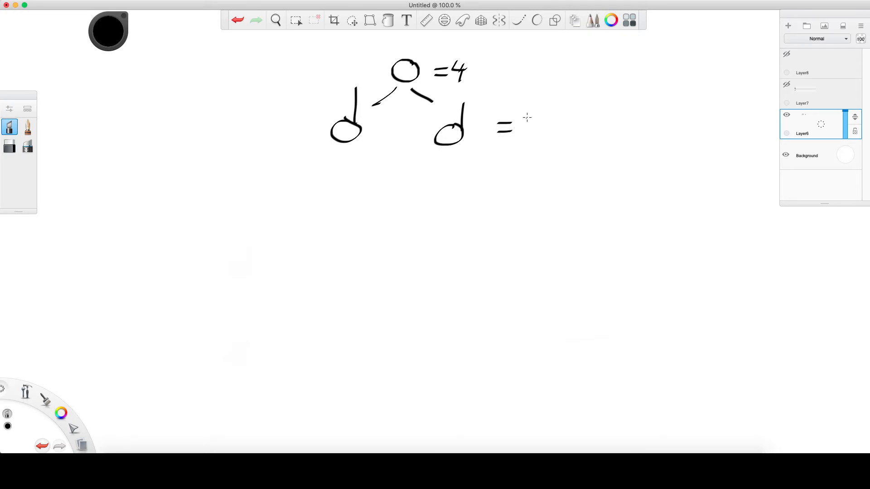
{"action": "left_click_drag", "start_coordinate": [399, 130], "coordinate": [546, 119]}
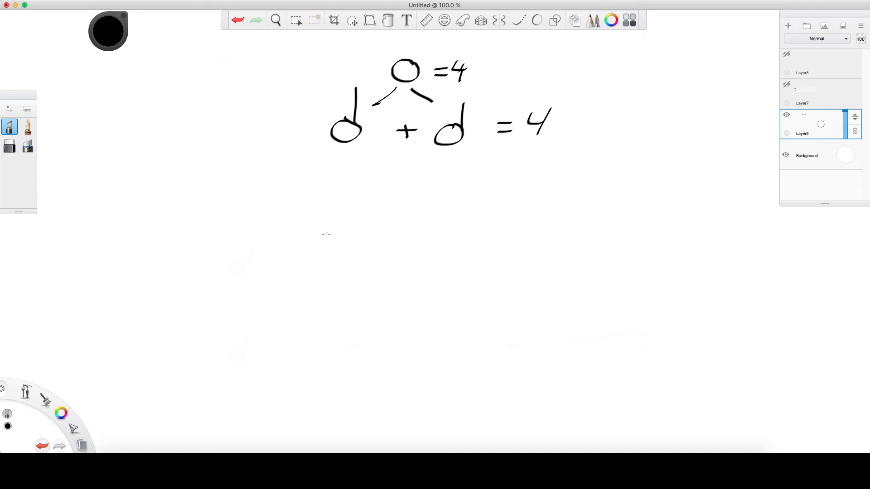
{"action": "left_click_drag", "start_coordinate": [317, 170], "coordinate": [337, 154]}
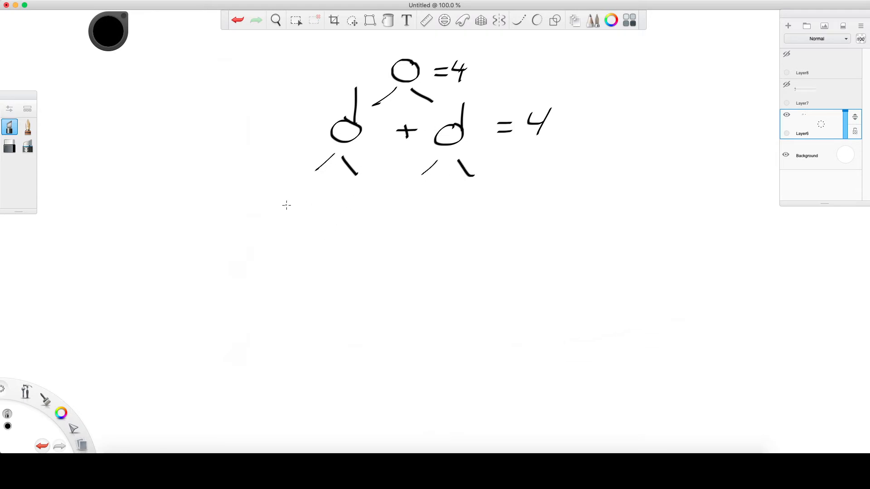
{"action": "left_click_drag", "start_coordinate": [311, 172], "coordinate": [294, 200]}
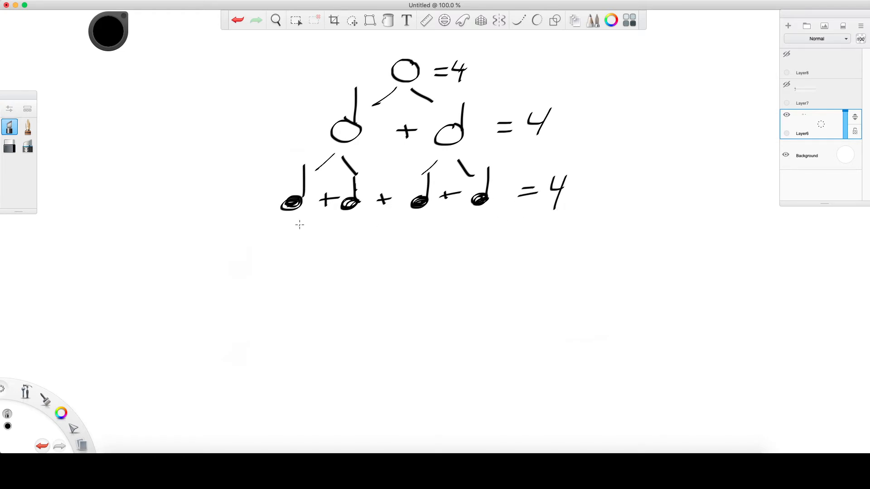
{"action": "mouse_move", "coordinate": [229, 249]}
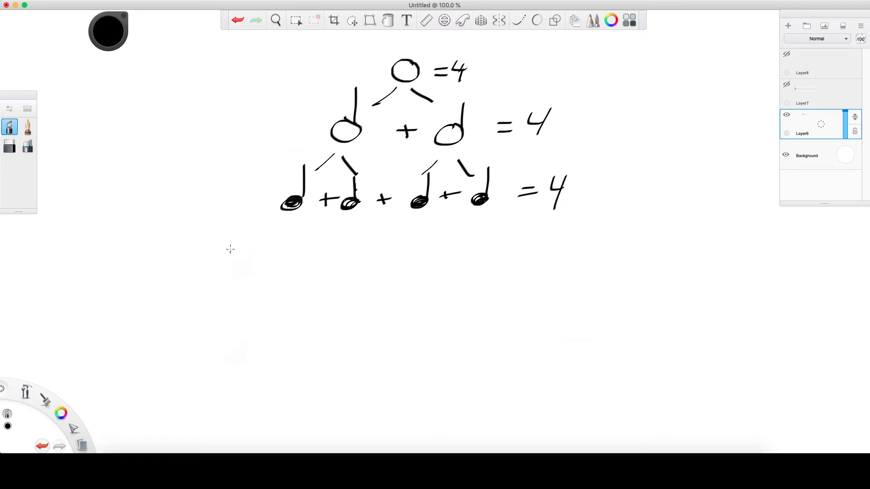
Draw branches under the quarter notes and a row of eight flagged eighth notes = 4.
{"action": "left_click_drag", "start_coordinate": [247, 249], "coordinate": [272, 227]}
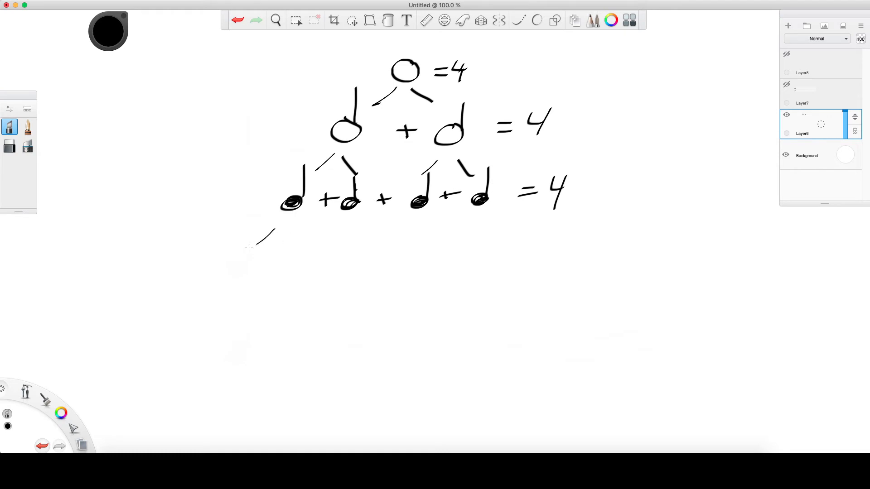
{"action": "left_click_drag", "start_coordinate": [272, 238], "coordinate": [366, 239]}
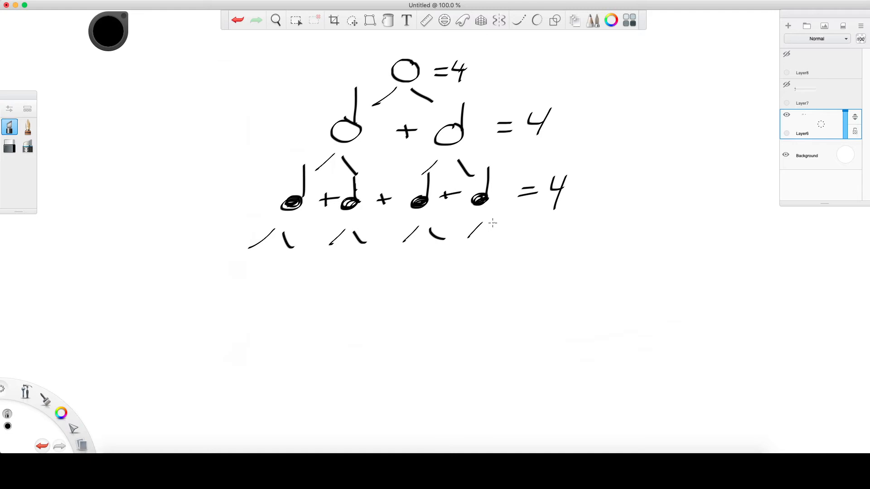
{"action": "left_click_drag", "start_coordinate": [488, 225], "coordinate": [510, 242]}
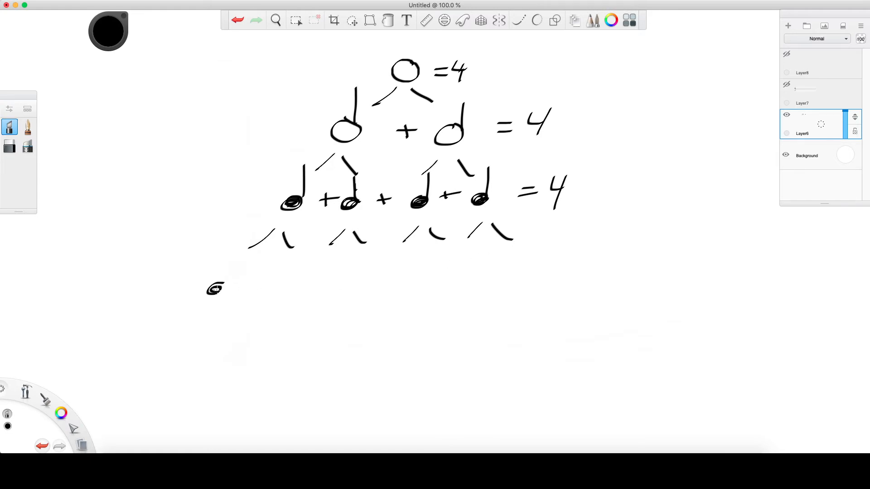
{"action": "left_click_drag", "start_coordinate": [216, 288], "coordinate": [238, 261]}
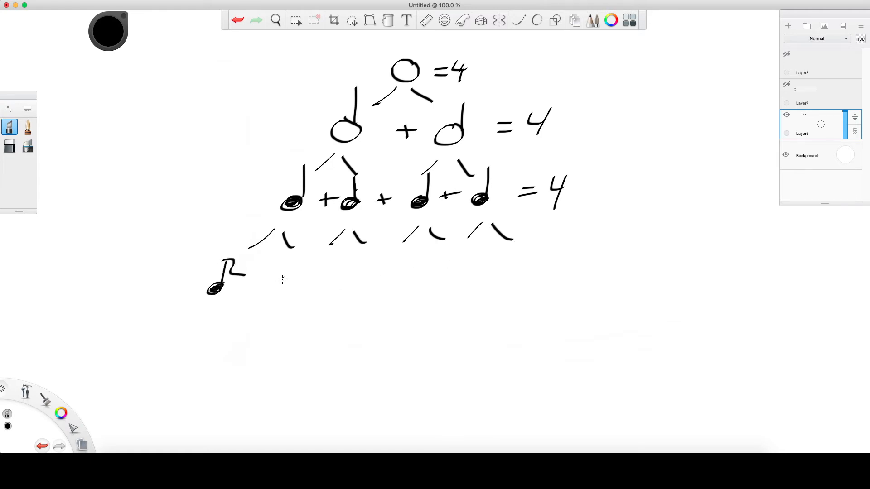
{"action": "left_click_drag", "start_coordinate": [282, 261], "coordinate": [278, 291]}
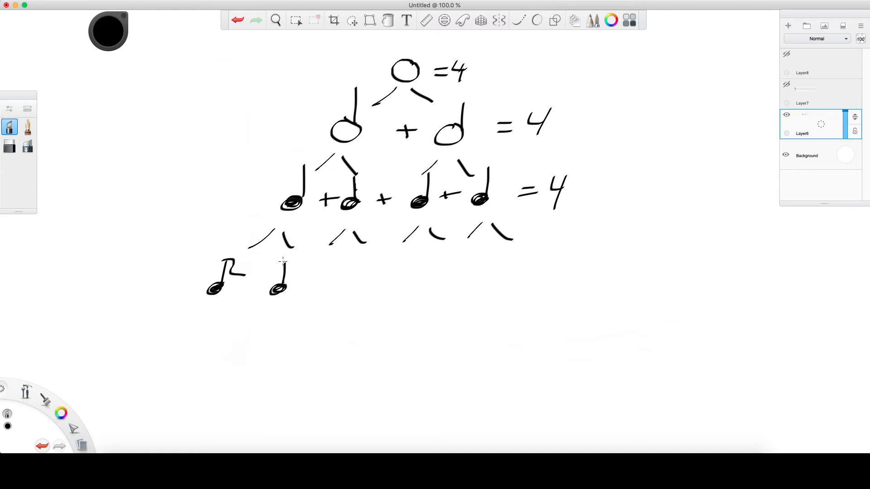
{"action": "left_click_drag", "start_coordinate": [294, 261], "coordinate": [325, 288]}
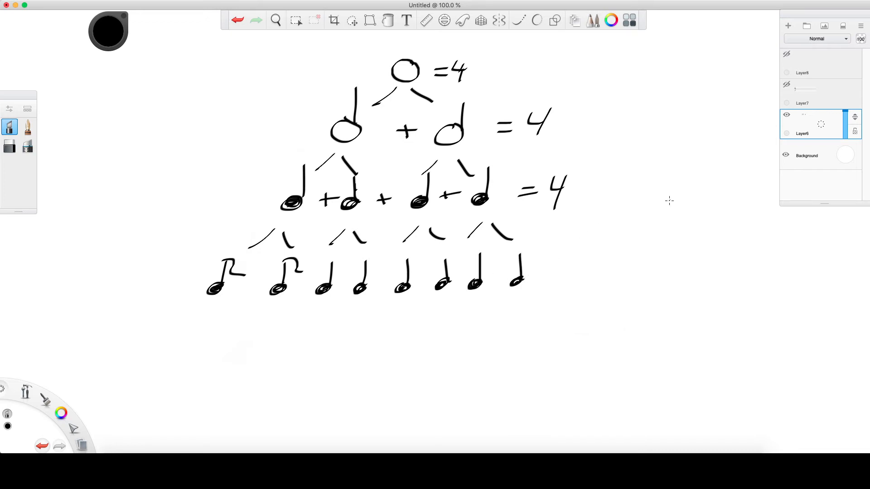
{"action": "mouse_move", "coordinate": [558, 285]}
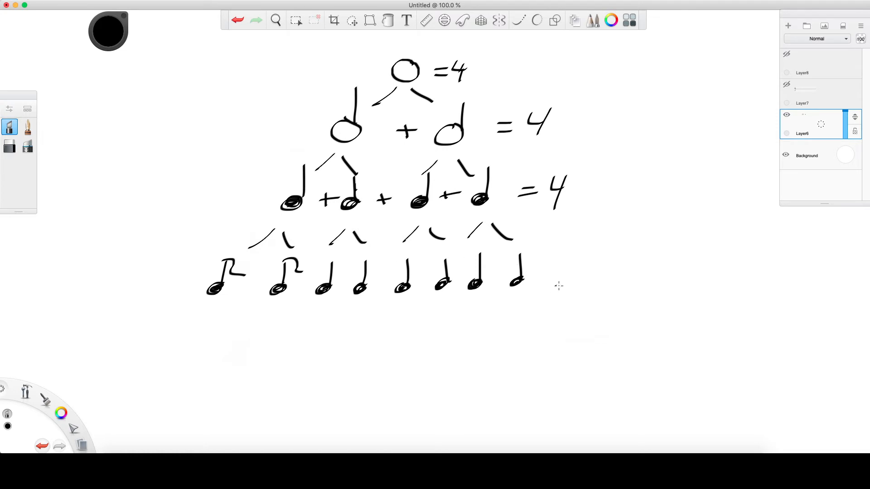
{"action": "mouse_move", "coordinate": [330, 262]}
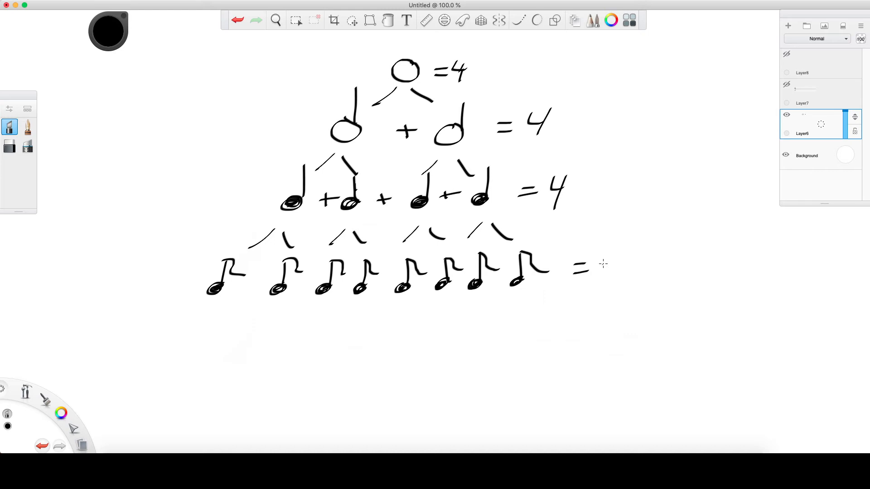
{"action": "left_click_drag", "start_coordinate": [607, 255], "coordinate": [618, 277]}
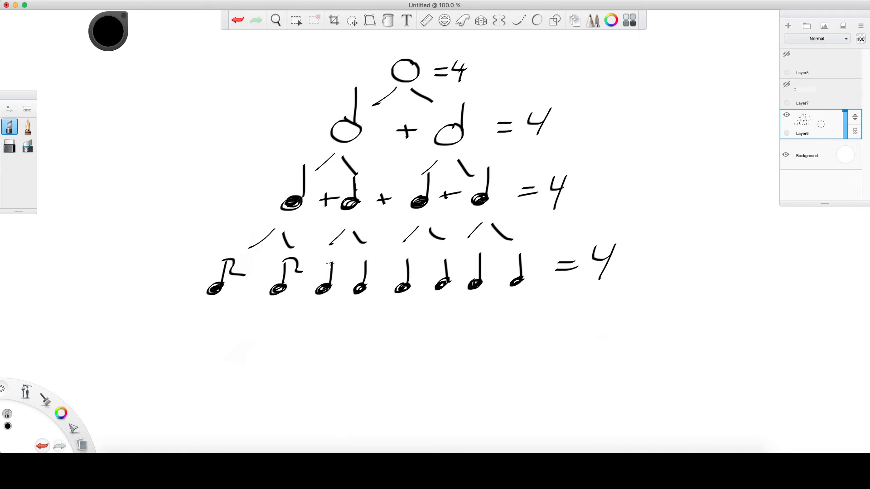
Beam the eighth notes, joining the last four with one beam, and start count marks.
{"action": "left_click_drag", "start_coordinate": [327, 261], "coordinate": [363, 261]}
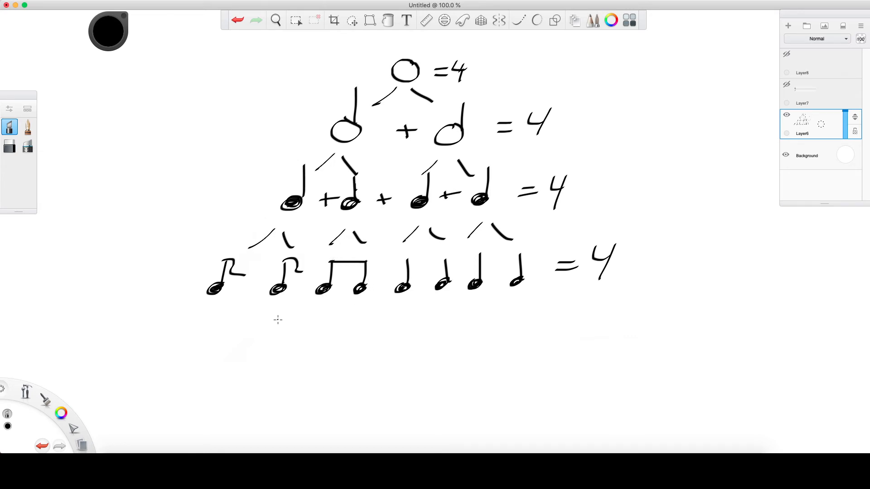
{"action": "mouse_move", "coordinate": [355, 263]}
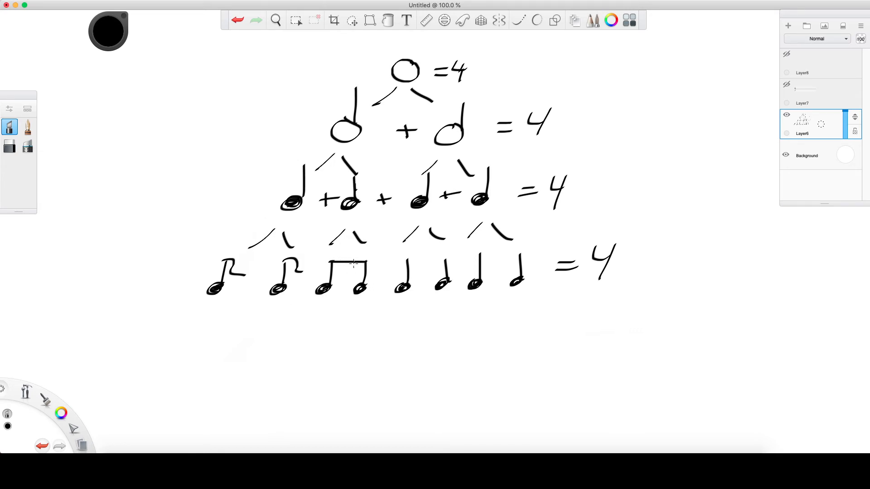
{"action": "mouse_move", "coordinate": [349, 274]}
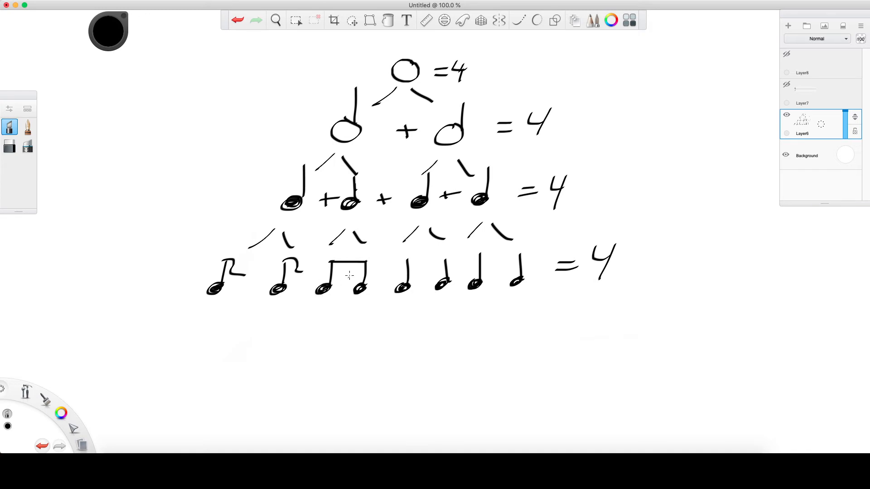
{"action": "mouse_move", "coordinate": [323, 276]}
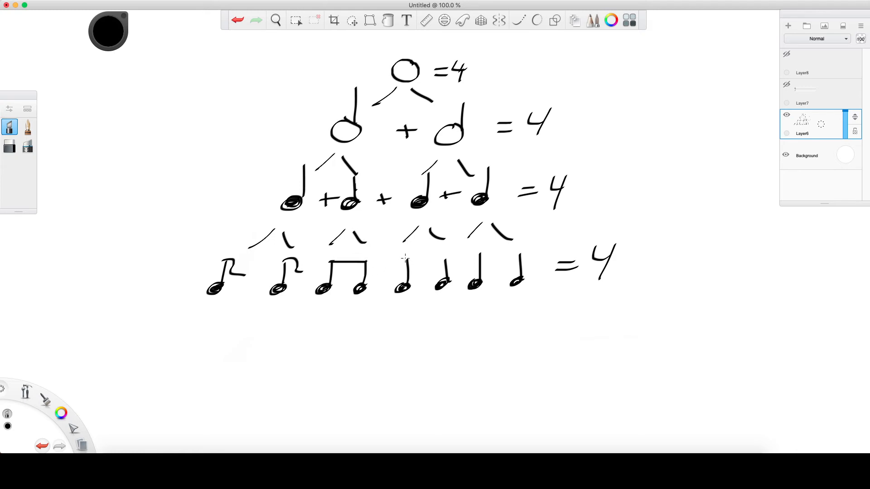
{"action": "left_click_drag", "start_coordinate": [403, 259], "coordinate": [522, 256]}
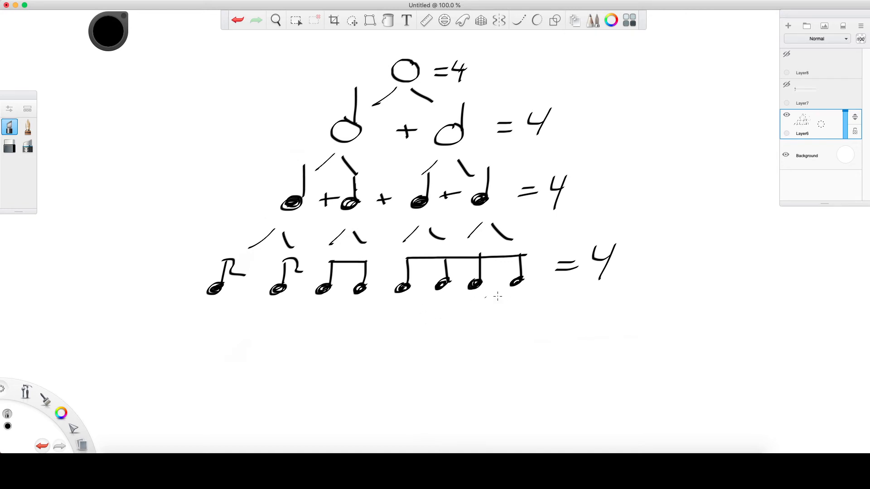
{"action": "mouse_move", "coordinate": [497, 254]}
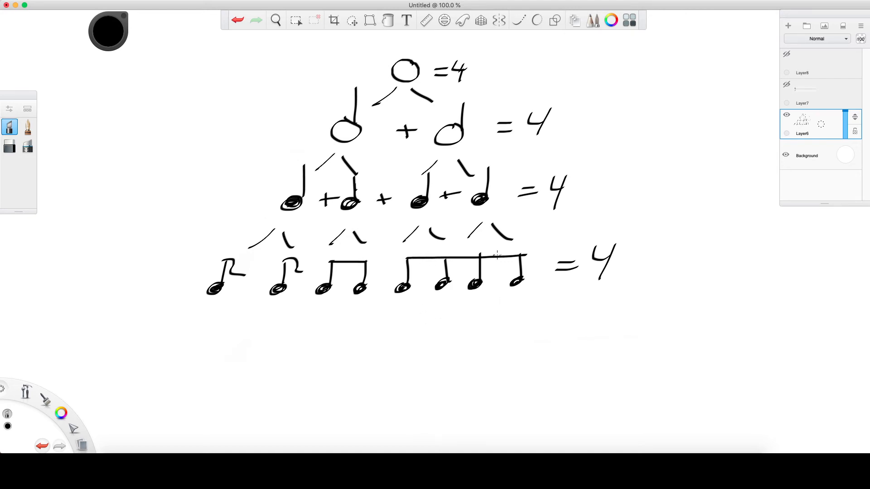
{"action": "mouse_move", "coordinate": [399, 261]}
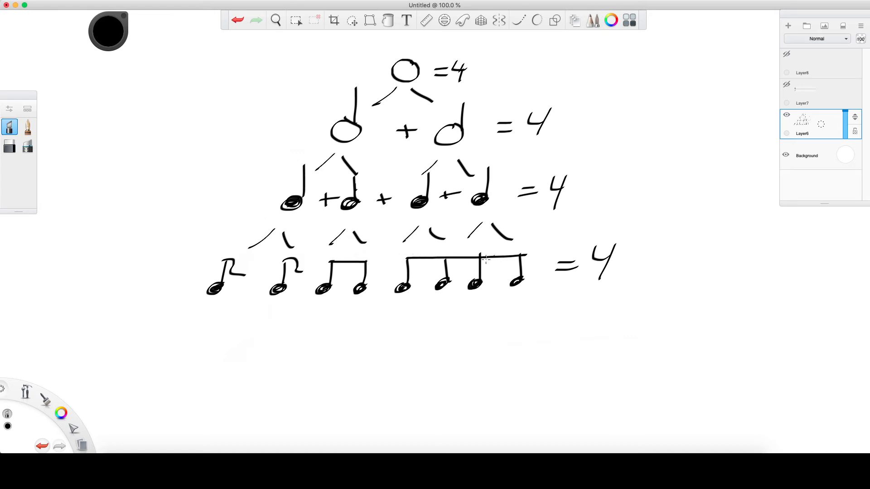
{"action": "mouse_move", "coordinate": [158, 302]}
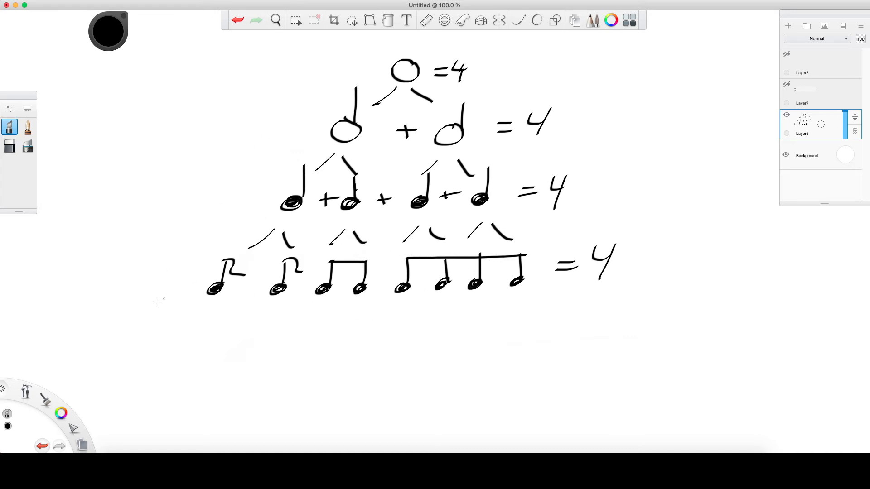
{"action": "left_click_drag", "start_coordinate": [244, 313], "coordinate": [241, 341]}
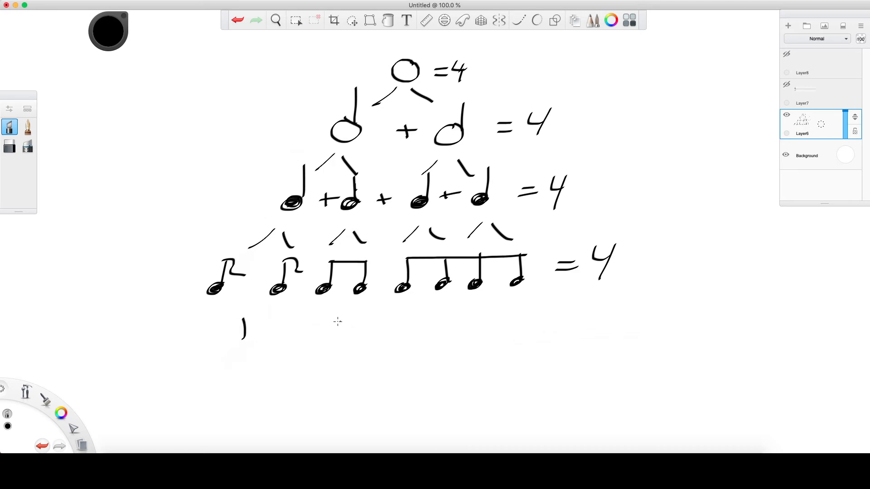
{"action": "left_click_drag", "start_coordinate": [327, 333], "coordinate": [466, 333]}
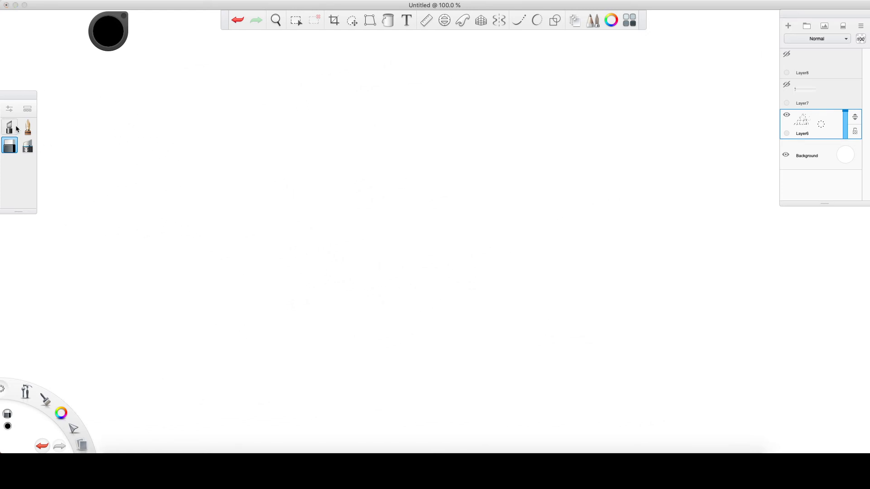
Write a 4/4 time signature and draw eight stemmed noteheads beamed in fours.
{"action": "left_click", "coordinate": [9, 127]}
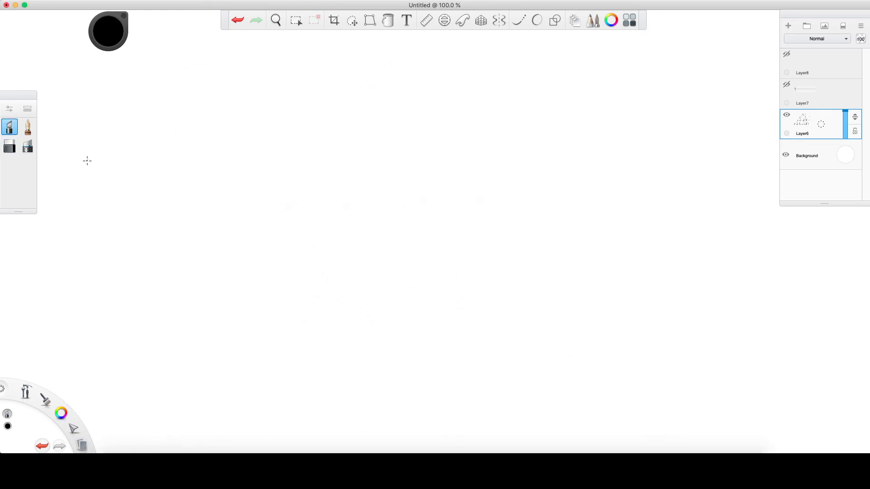
{"action": "left_click_drag", "start_coordinate": [89, 161], "coordinate": [83, 239]}
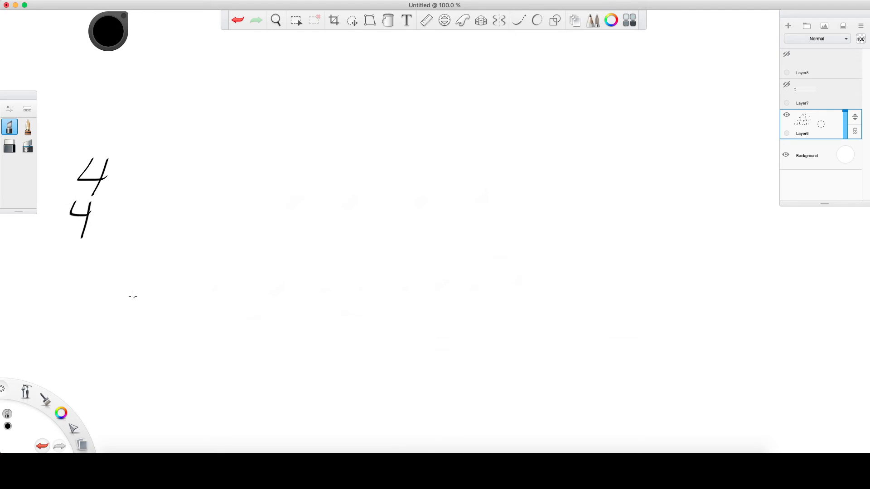
{"action": "mouse_move", "coordinate": [154, 207]}
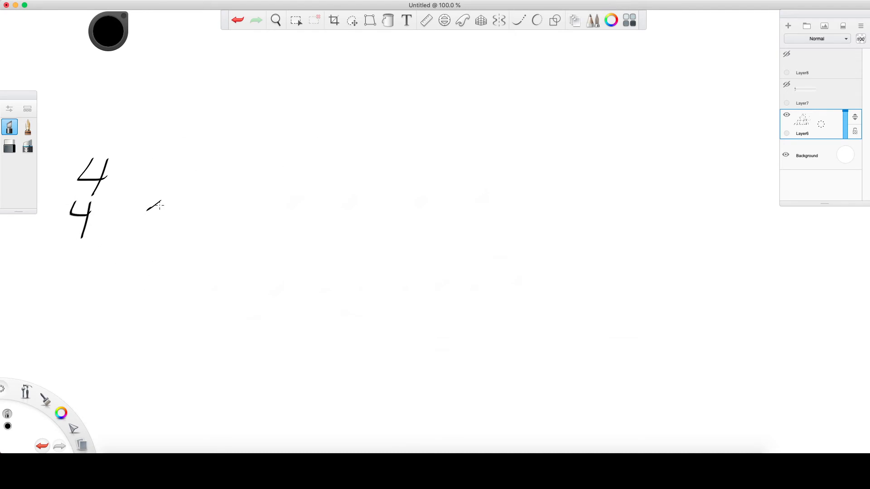
{"action": "left_click_drag", "start_coordinate": [147, 208], "coordinate": [241, 202]}
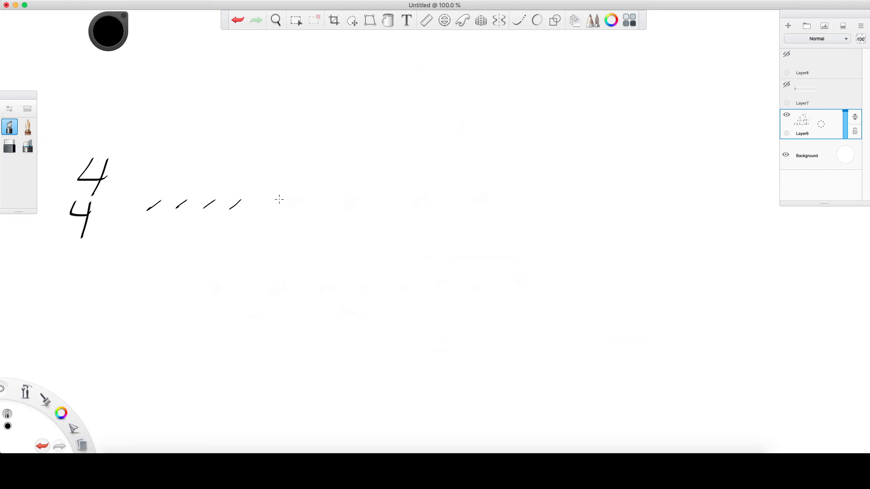
{"action": "left_click_drag", "start_coordinate": [267, 210], "coordinate": [360, 199]}
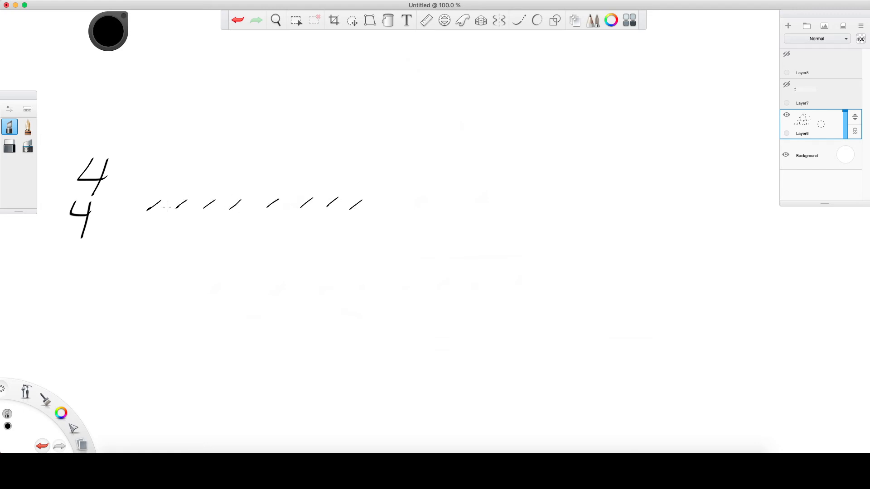
{"action": "left_click_drag", "start_coordinate": [160, 158], "coordinate": [160, 210]}
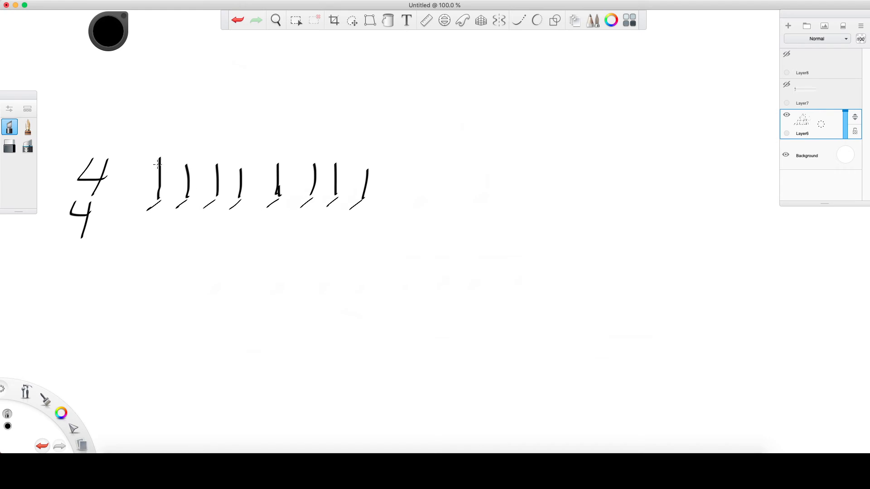
{"action": "left_click_drag", "start_coordinate": [150, 164], "coordinate": [247, 166]}
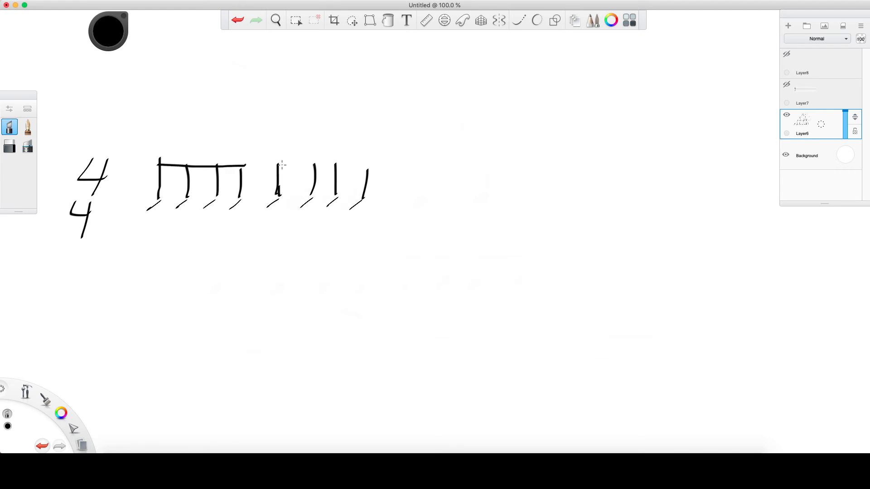
{"action": "left_click_drag", "start_coordinate": [280, 165], "coordinate": [371, 166]}
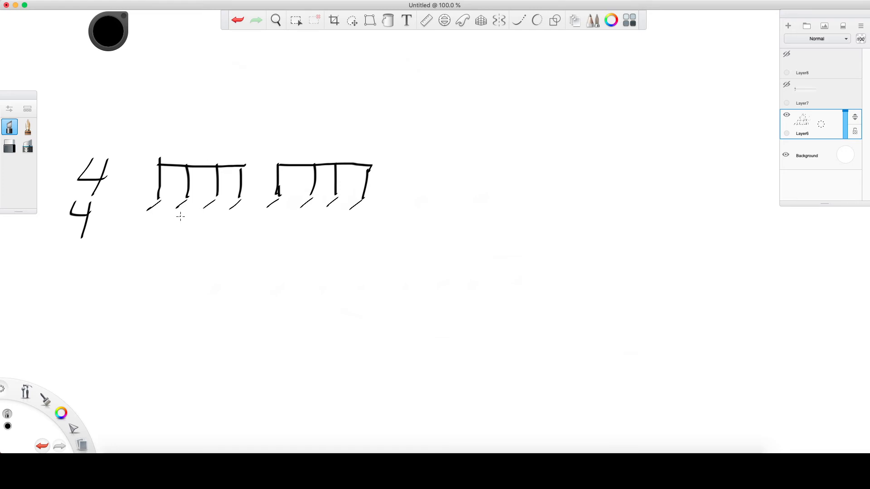
{"action": "mouse_move", "coordinate": [207, 214]}
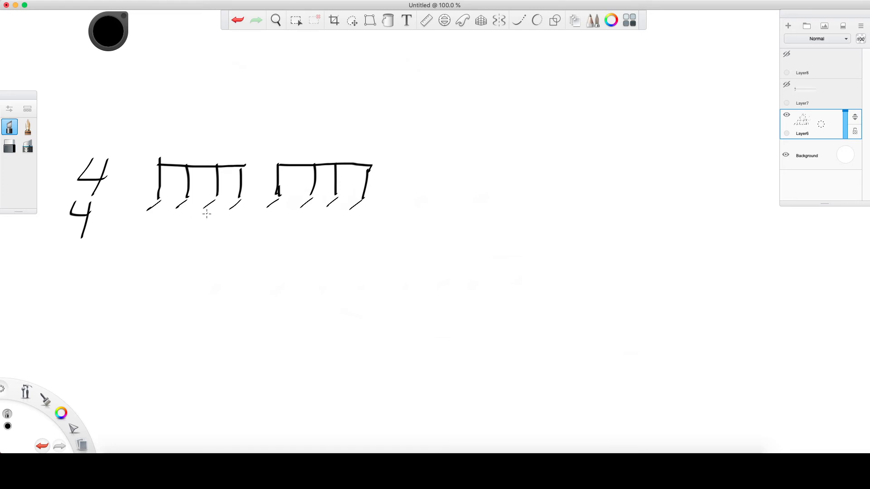
{"action": "mouse_move", "coordinate": [569, 72]}
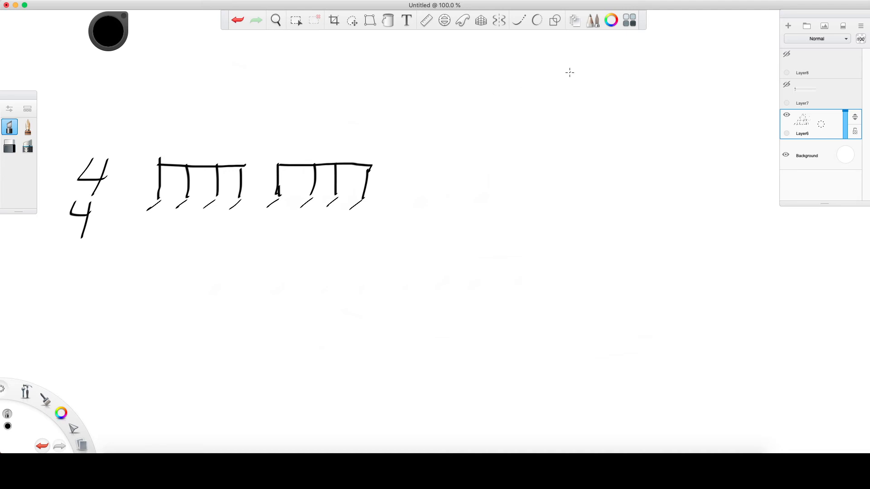
Add a bar line, eight noteheads beamed in pairs, a double bar, and counts 1–3.
{"action": "left_click_drag", "start_coordinate": [391, 138], "coordinate": [384, 240]}
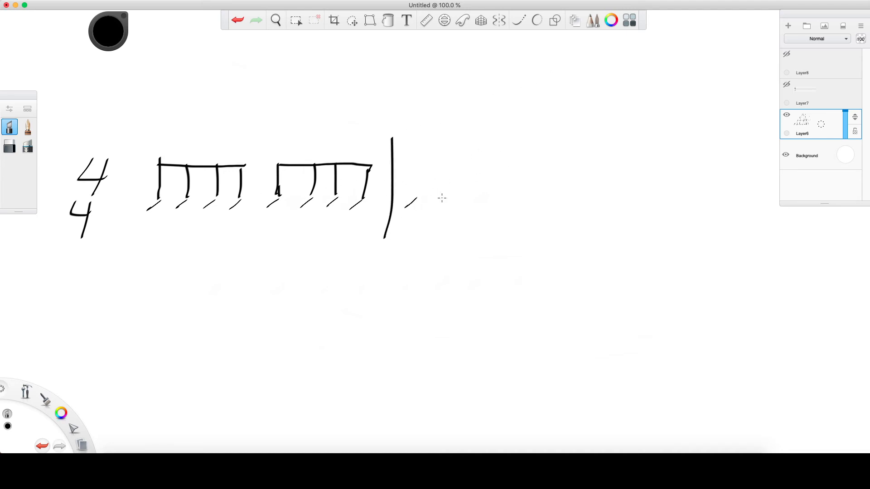
{"action": "left_click_drag", "start_coordinate": [407, 202], "coordinate": [576, 194]}
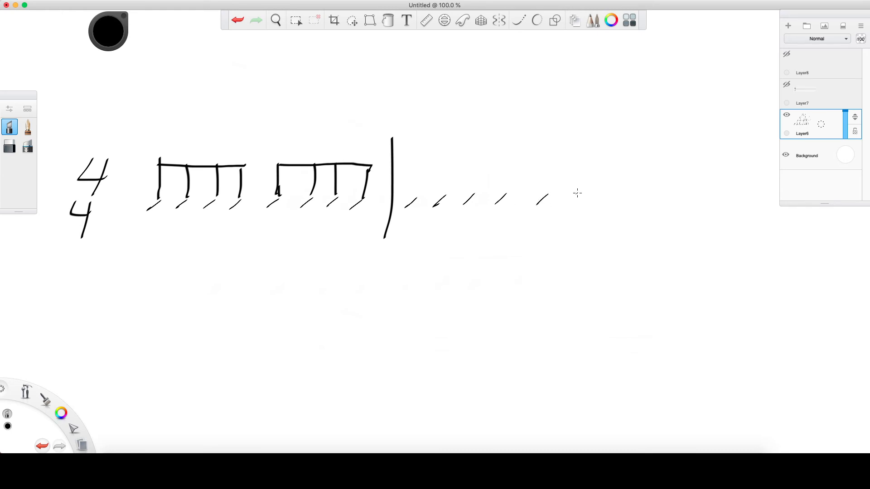
{"action": "left_click_drag", "start_coordinate": [566, 202], "coordinate": [649, 189]}
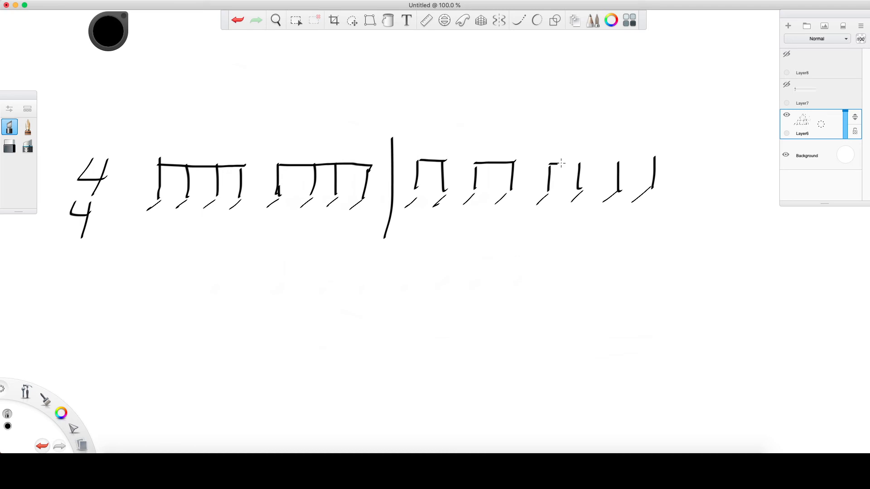
{"action": "left_click_drag", "start_coordinate": [535, 163], "coordinate": [654, 161]}
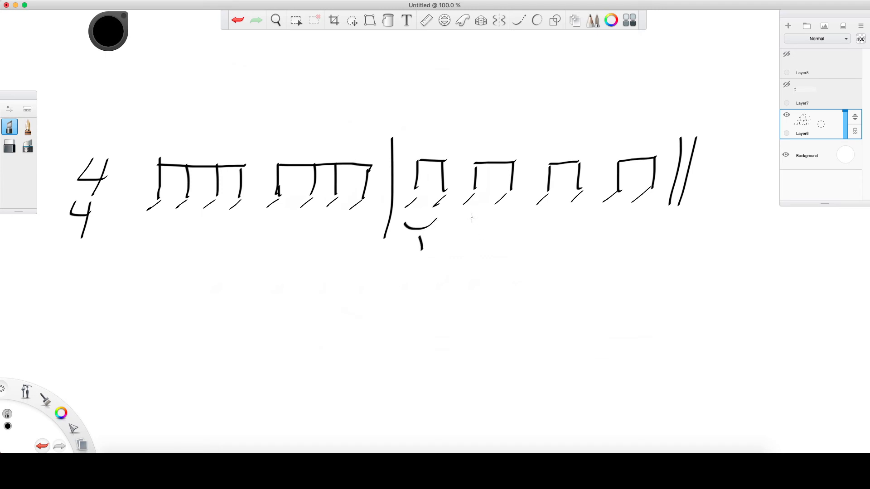
{"action": "left_click_drag", "start_coordinate": [463, 222], "coordinate": [491, 244]}
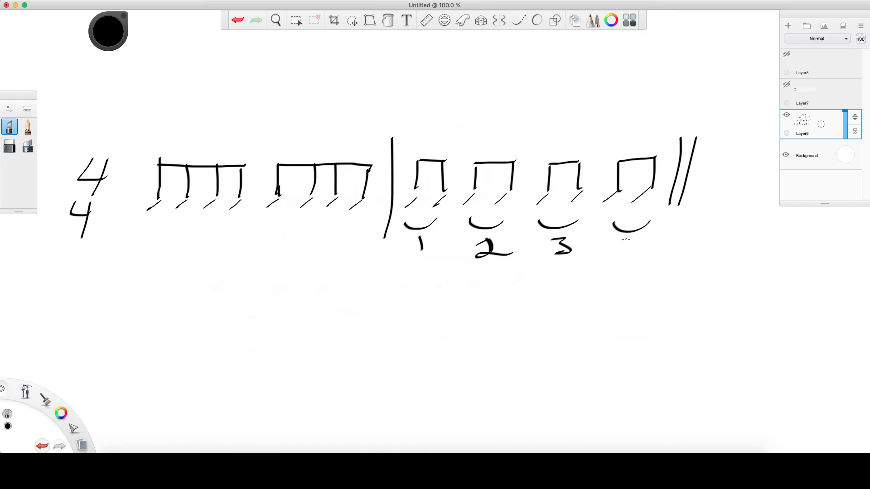
Draw lines under the first bar's two beamed groups with counts 1, 2 and 3, 4.
{"action": "left_click_drag", "start_coordinate": [621, 238], "coordinate": [640, 255]}
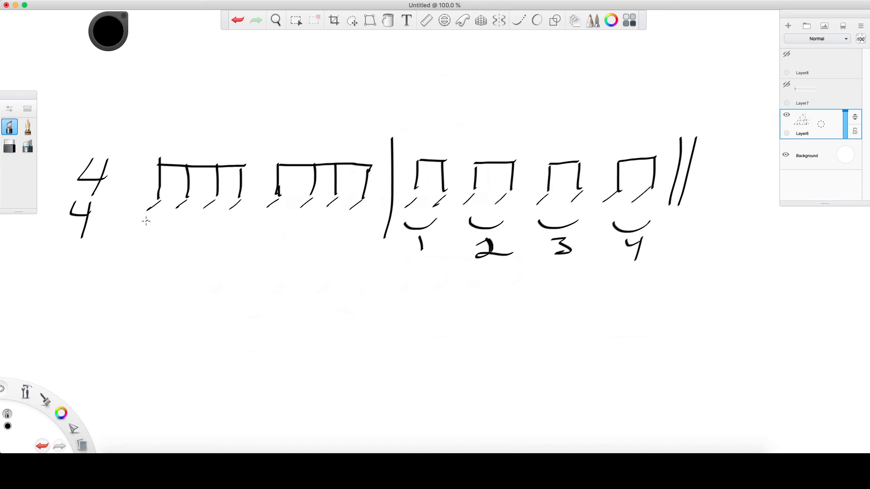
{"action": "left_click_drag", "start_coordinate": [145, 221], "coordinate": [230, 218]}
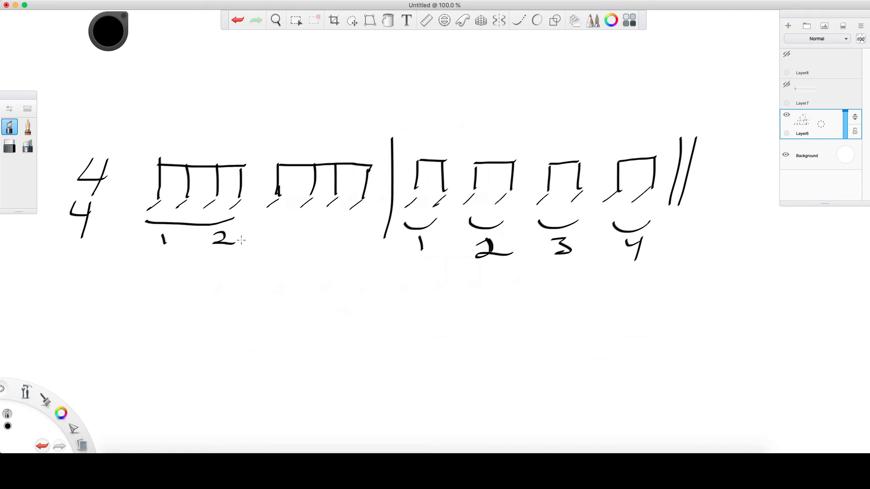
{"action": "left_click_drag", "start_coordinate": [271, 219], "coordinate": [361, 220]}
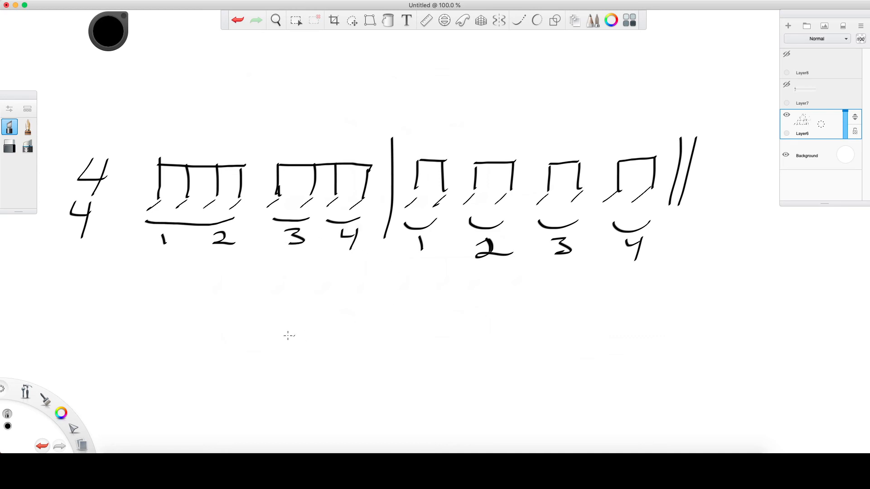
{"action": "mouse_move", "coordinate": [269, 218]}
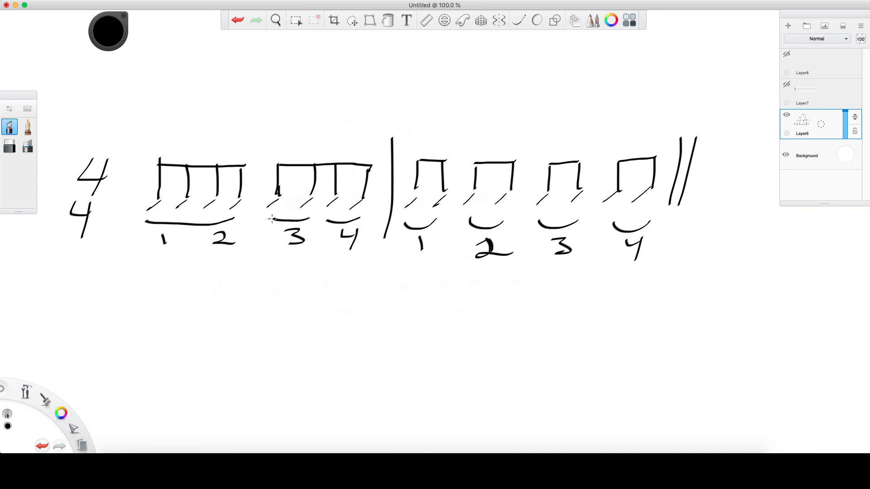
{"action": "left_click_drag", "start_coordinate": [269, 218], "coordinate": [358, 218]}
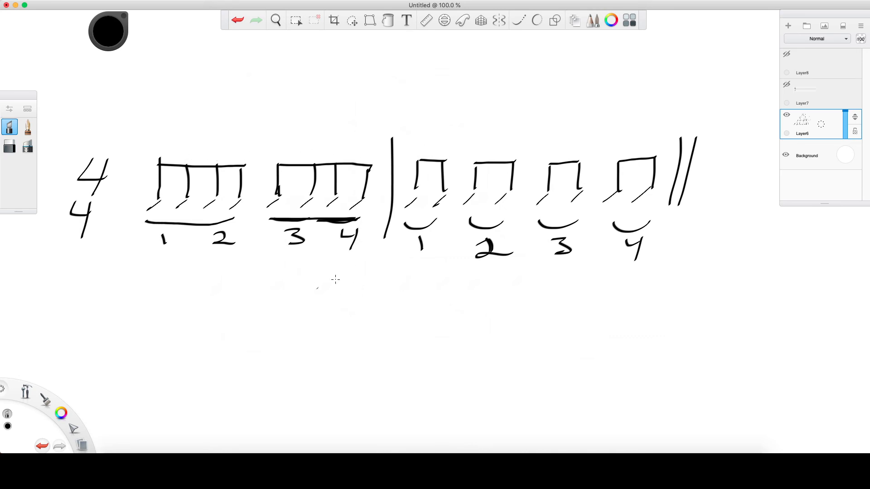
{"action": "mouse_move", "coordinate": [161, 122]}
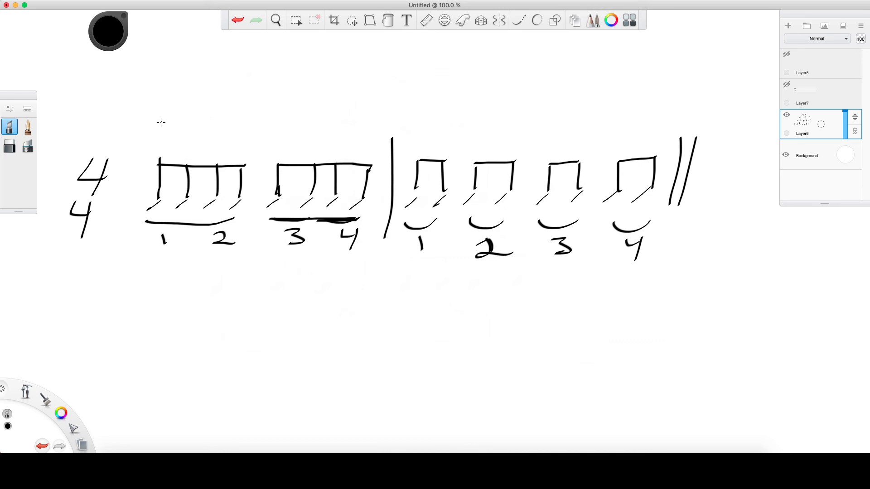
Draw eight eighth notes with noteheads, stems and flags above the first bar.
{"action": "left_click_drag", "start_coordinate": [159, 131], "coordinate": [280, 122]}
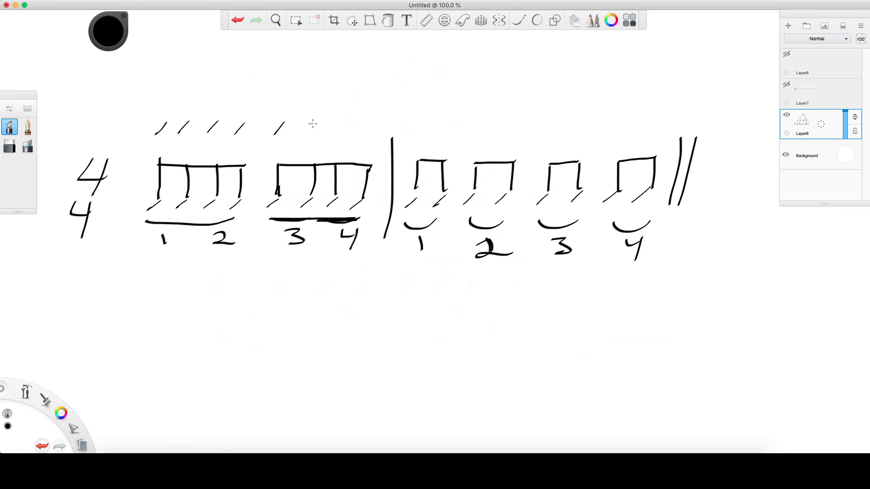
{"action": "left_click_drag", "start_coordinate": [166, 89], "coordinate": [172, 119]}
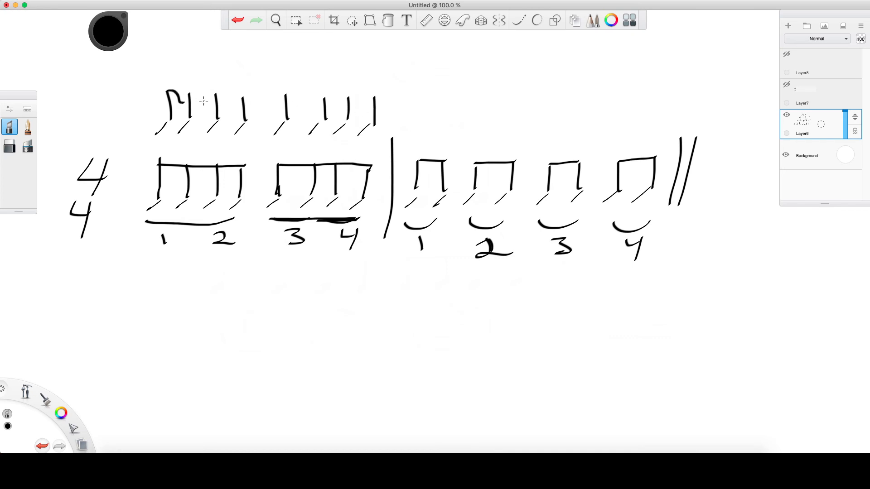
{"action": "left_click_drag", "start_coordinate": [191, 103], "coordinate": [238, 103]}
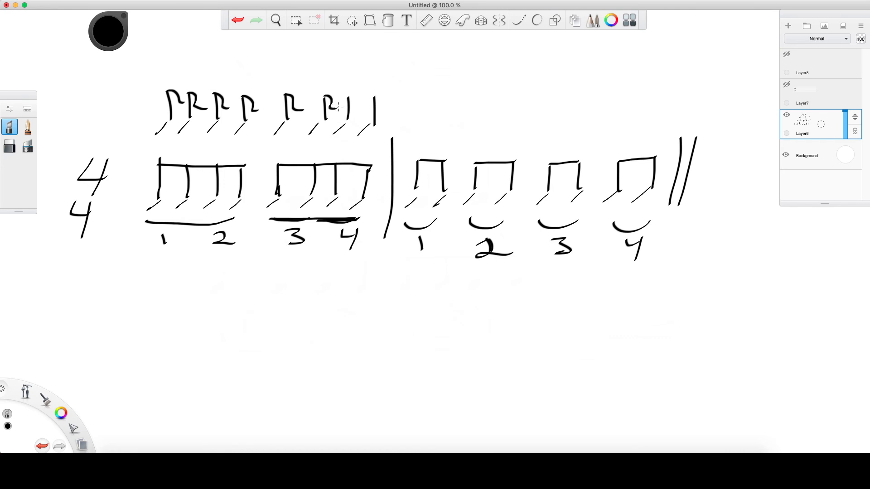
{"action": "left_click_drag", "start_coordinate": [335, 109], "coordinate": [397, 111]}
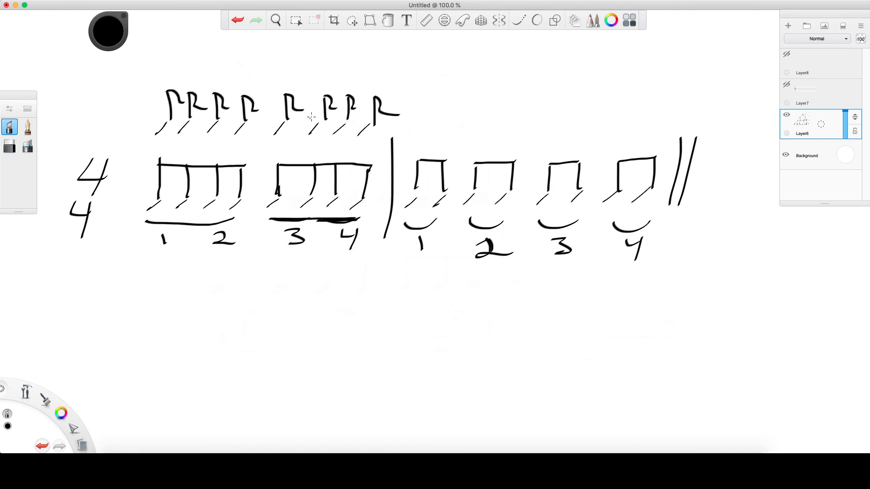
{"action": "mouse_move", "coordinate": [167, 89]}
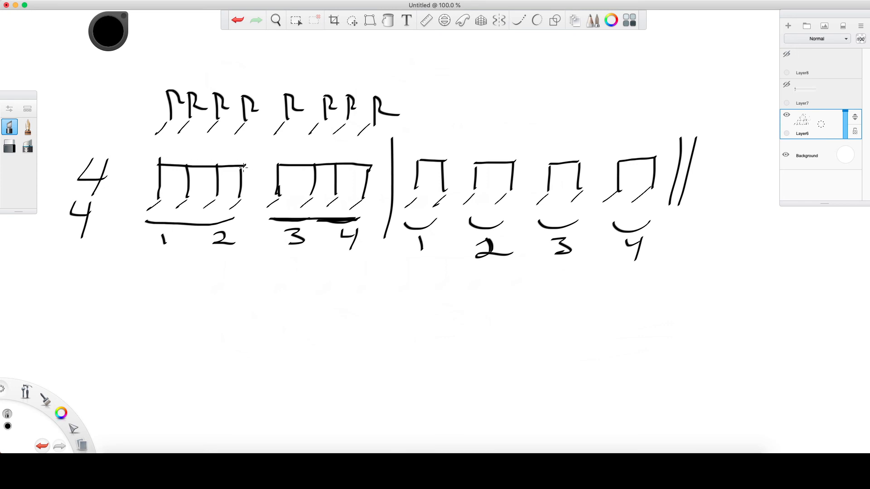
{"action": "mouse_move", "coordinate": [310, 285]}
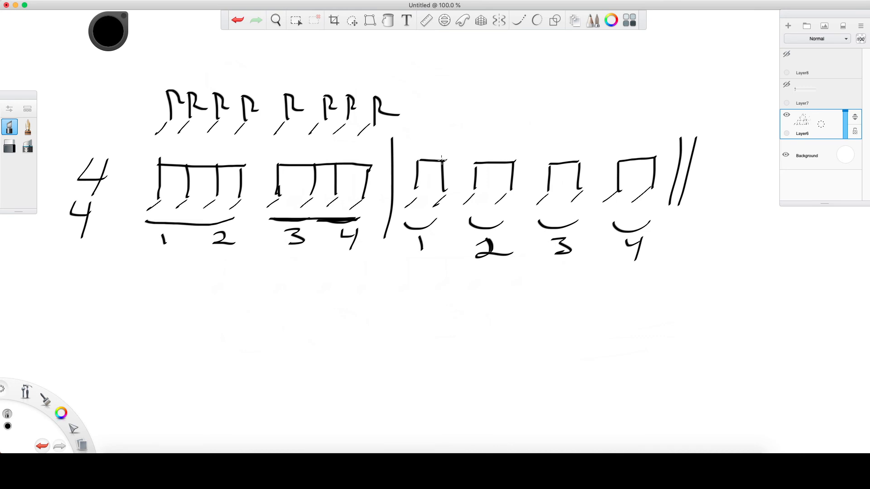
{"action": "mouse_move", "coordinate": [138, 346]}
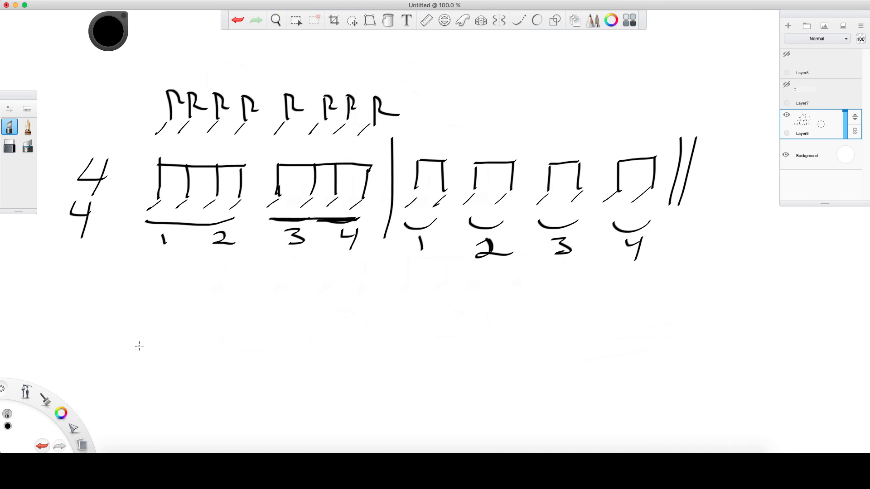
{"action": "mouse_move", "coordinate": [138, 326]}
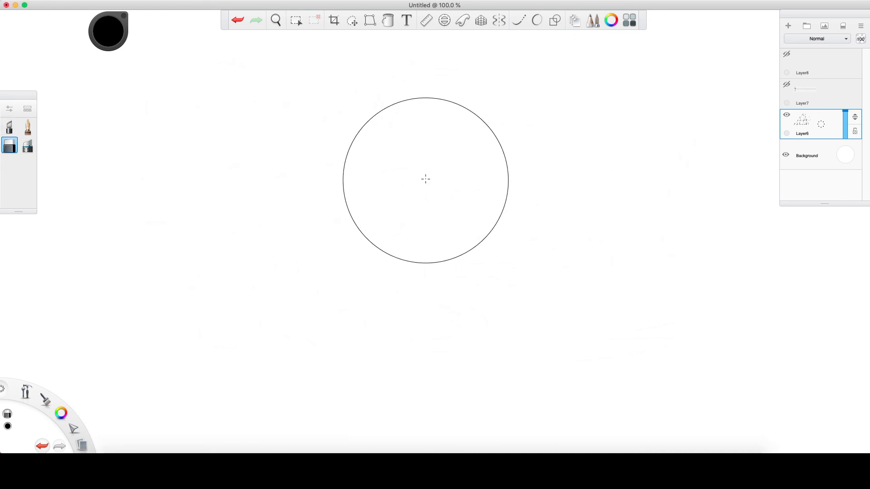
Fill the quarter note's head and draw two stemmed eighth notes below it.
{"action": "left_click", "coordinate": [9, 127]}
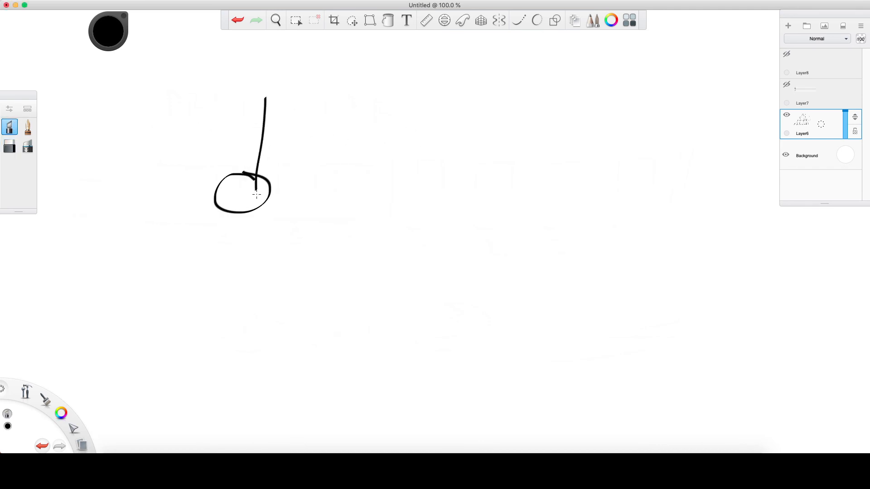
{"action": "left_click", "coordinate": [388, 20]}
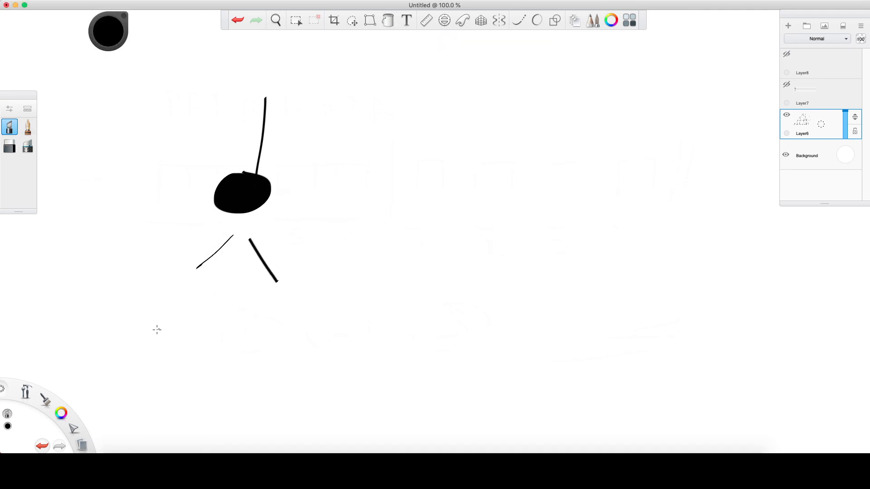
{"action": "left_click_drag", "start_coordinate": [162, 261], "coordinate": [154, 344]}
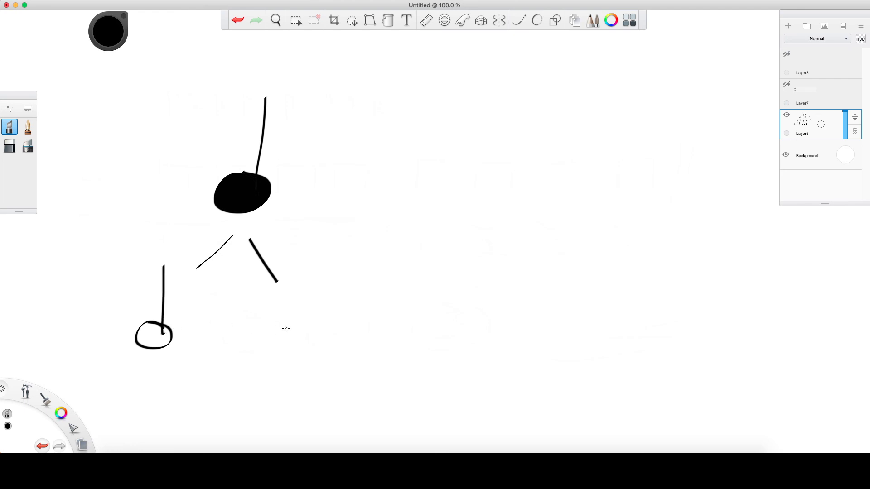
{"action": "left_click_drag", "start_coordinate": [299, 258], "coordinate": [285, 335]}
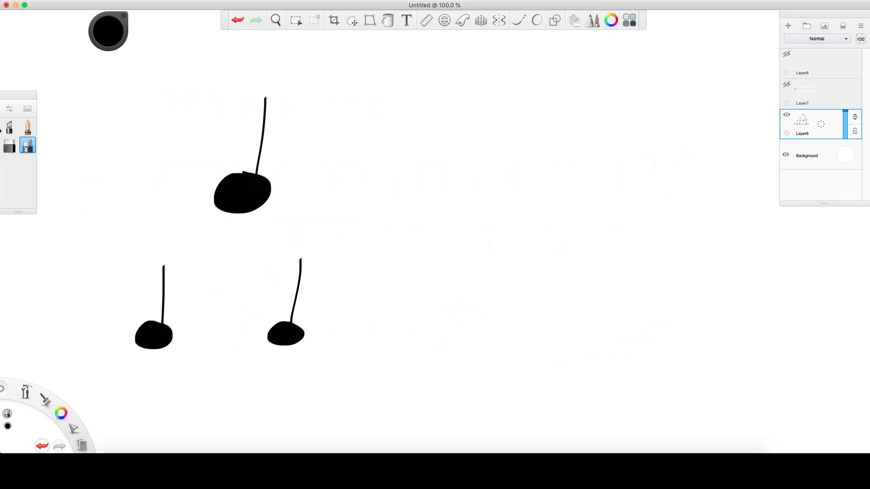
{"action": "left_click_drag", "start_coordinate": [165, 263], "coordinate": [209, 299]}
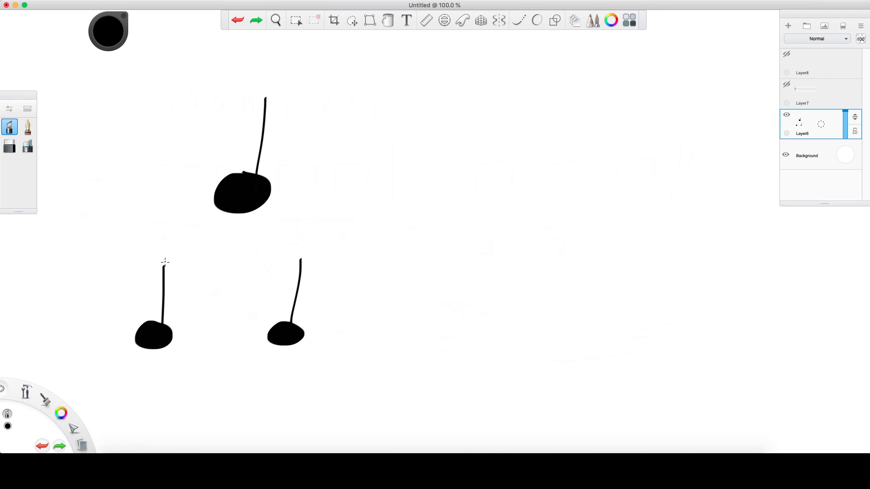
Join the eighth notes, write '= 1' beside the quarter, and '0.5 + 0.5 = 1' underneath.
{"action": "left_click_drag", "start_coordinate": [163, 263], "coordinate": [294, 257]}
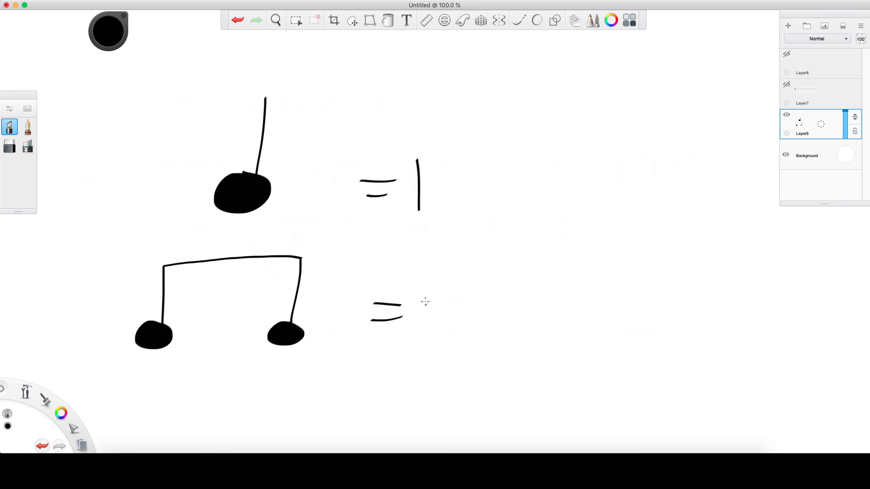
{"action": "left_click_drag", "start_coordinate": [434, 293], "coordinate": [435, 333]}
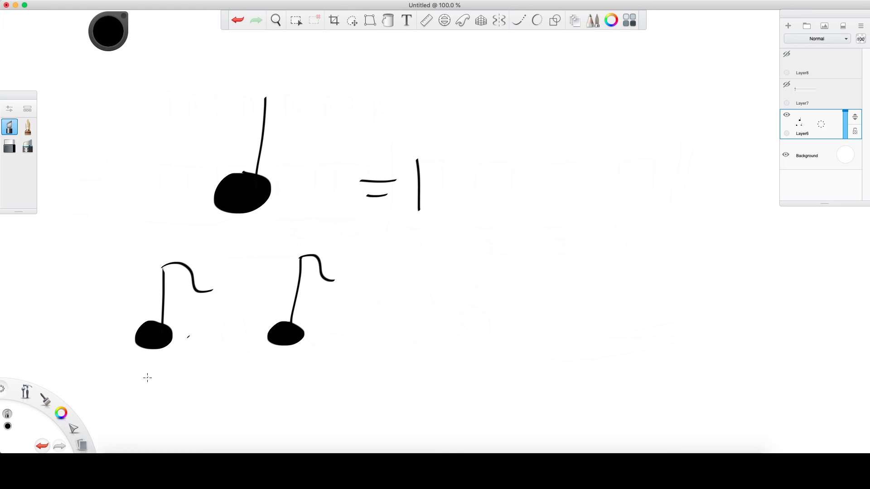
{"action": "left_click_drag", "start_coordinate": [143, 383], "coordinate": [195, 380]}
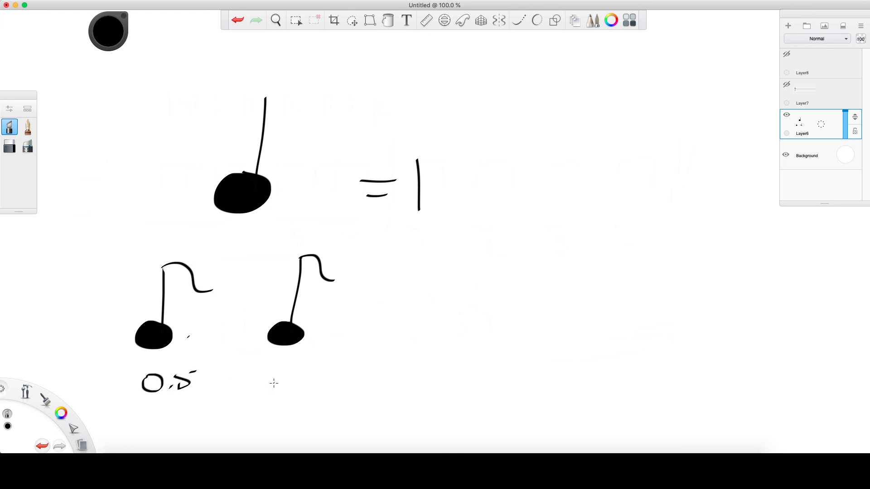
{"action": "left_click_drag", "start_coordinate": [269, 383], "coordinate": [285, 383]}
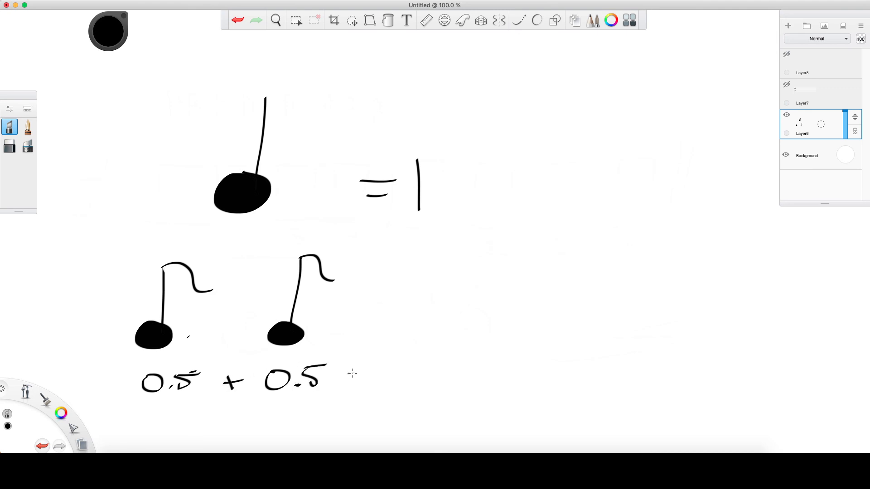
{"action": "left_click_drag", "start_coordinate": [341, 378], "coordinate": [382, 377]}
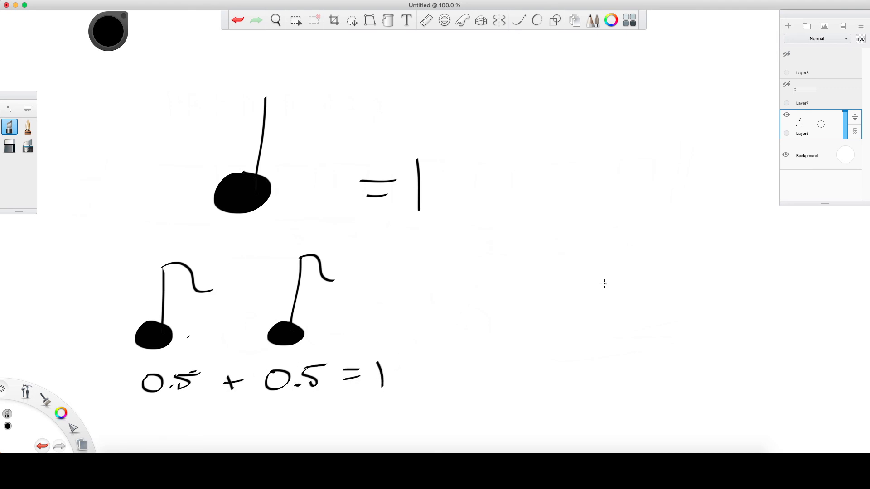